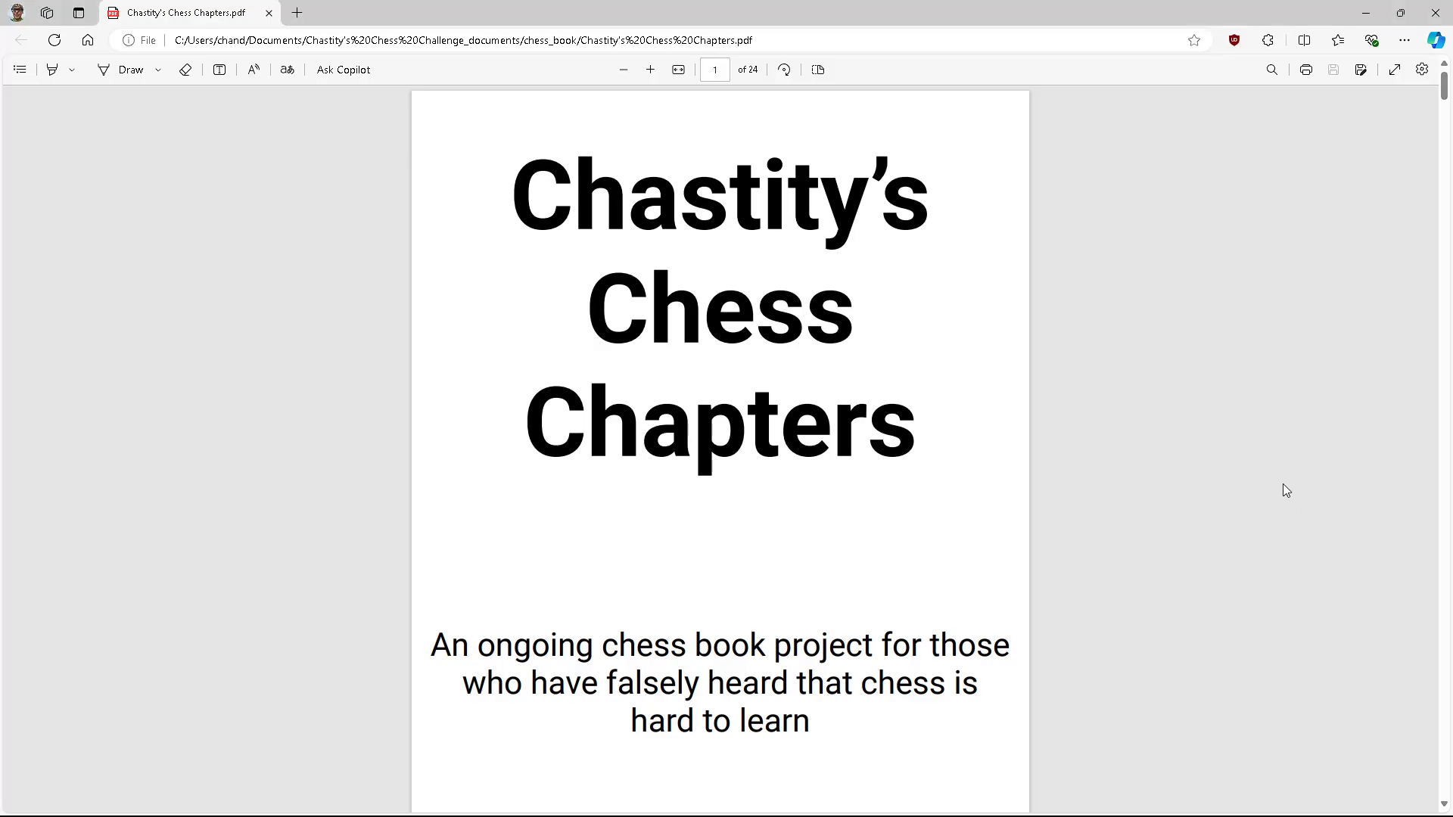
pyautogui.moveTo(1376, 209)
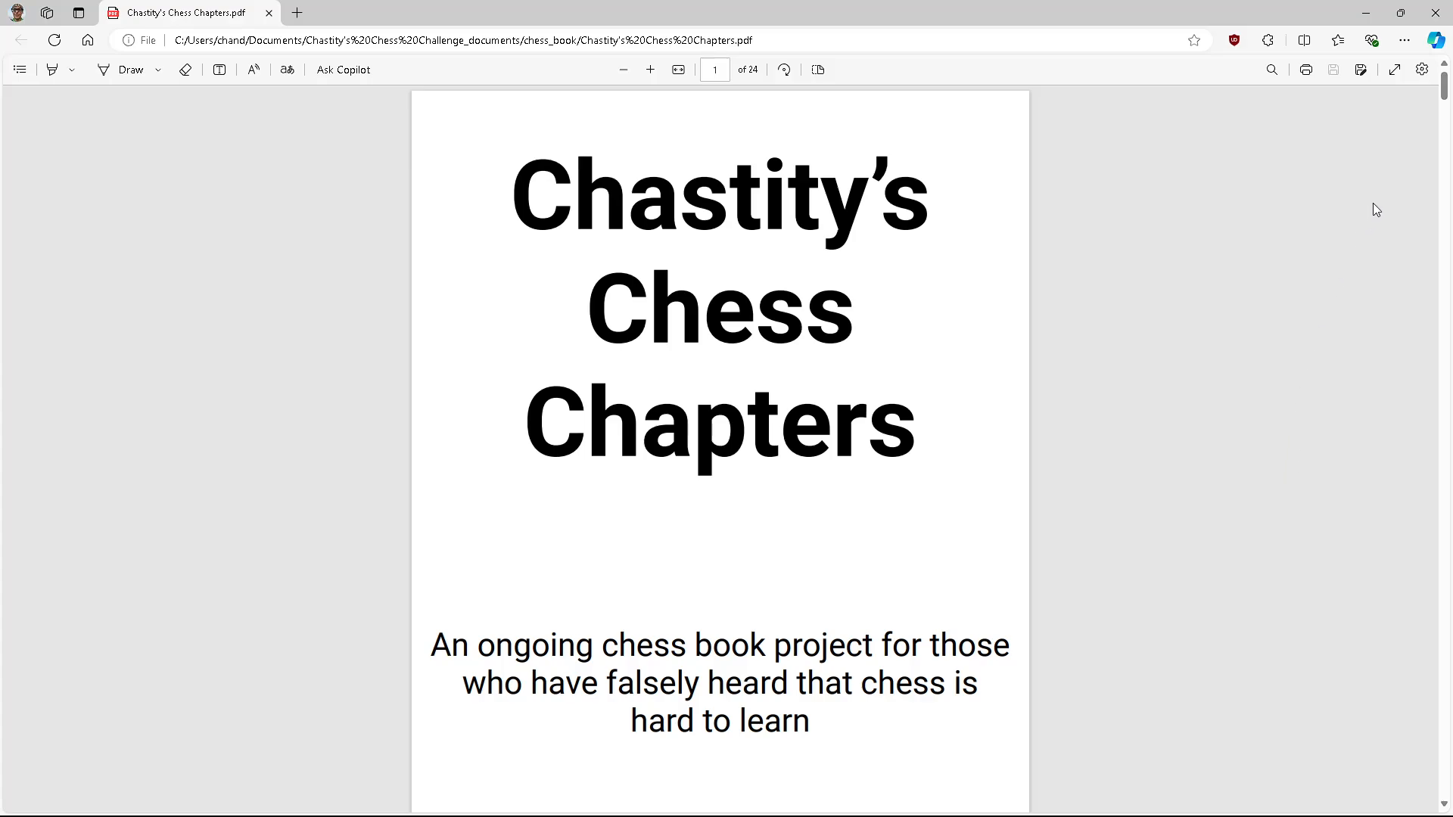
# Step: Scroll down through the introduction and Chapter 1 pawn rules to page 7's green, blue and red square explanation
pyautogui.scroll(-3)
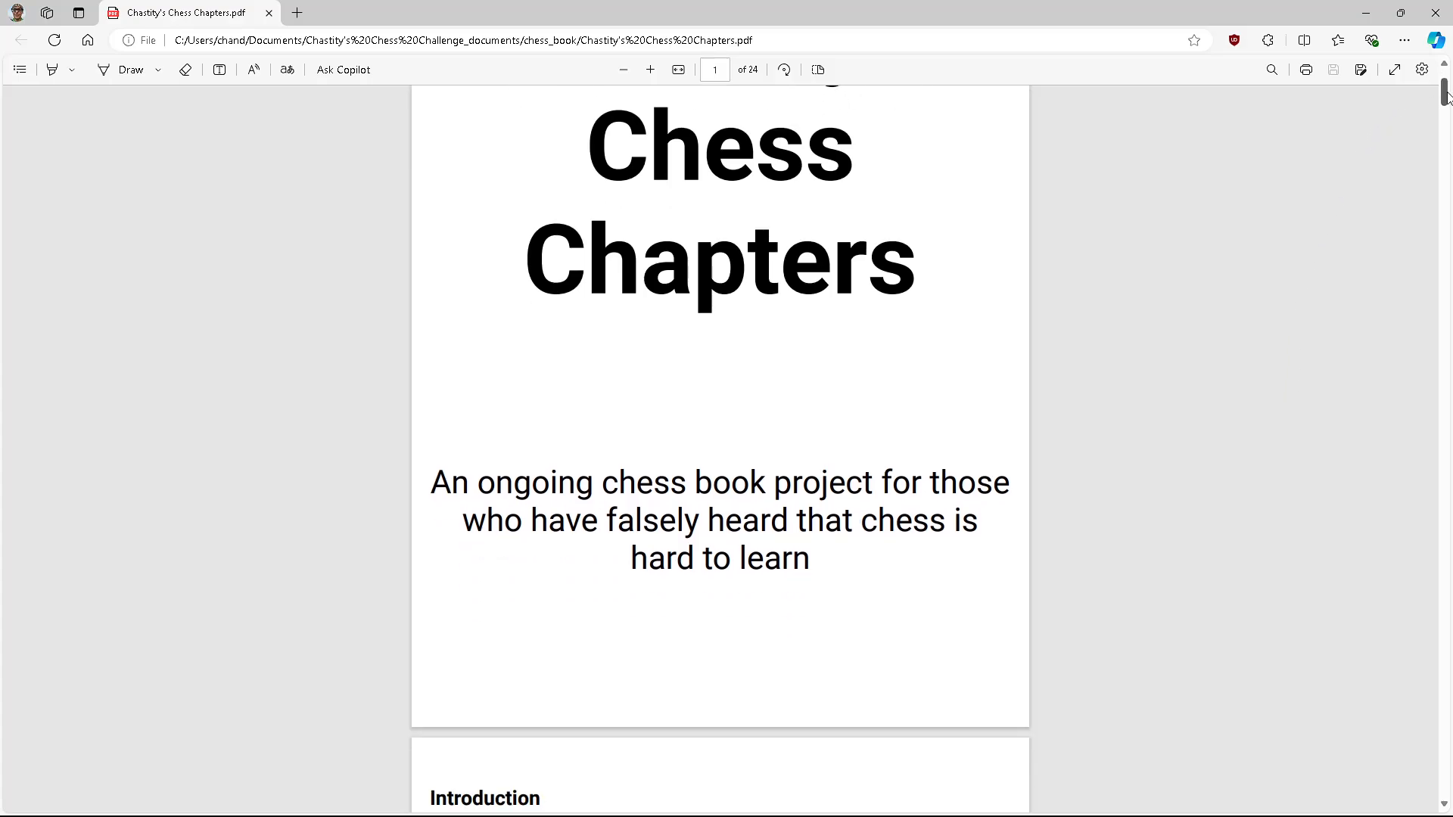
pyautogui.scroll(-3)
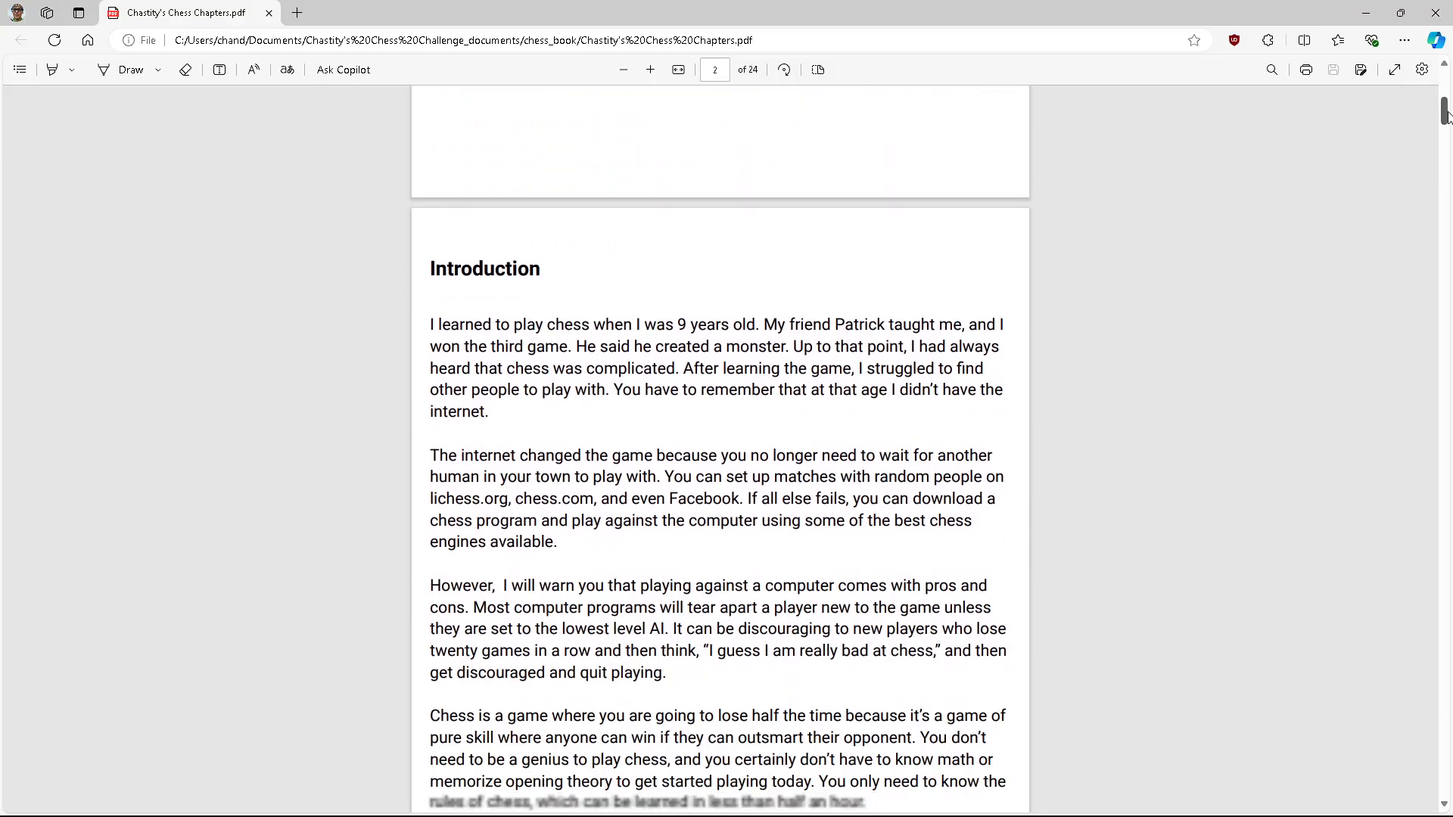
pyautogui.scroll(-3)
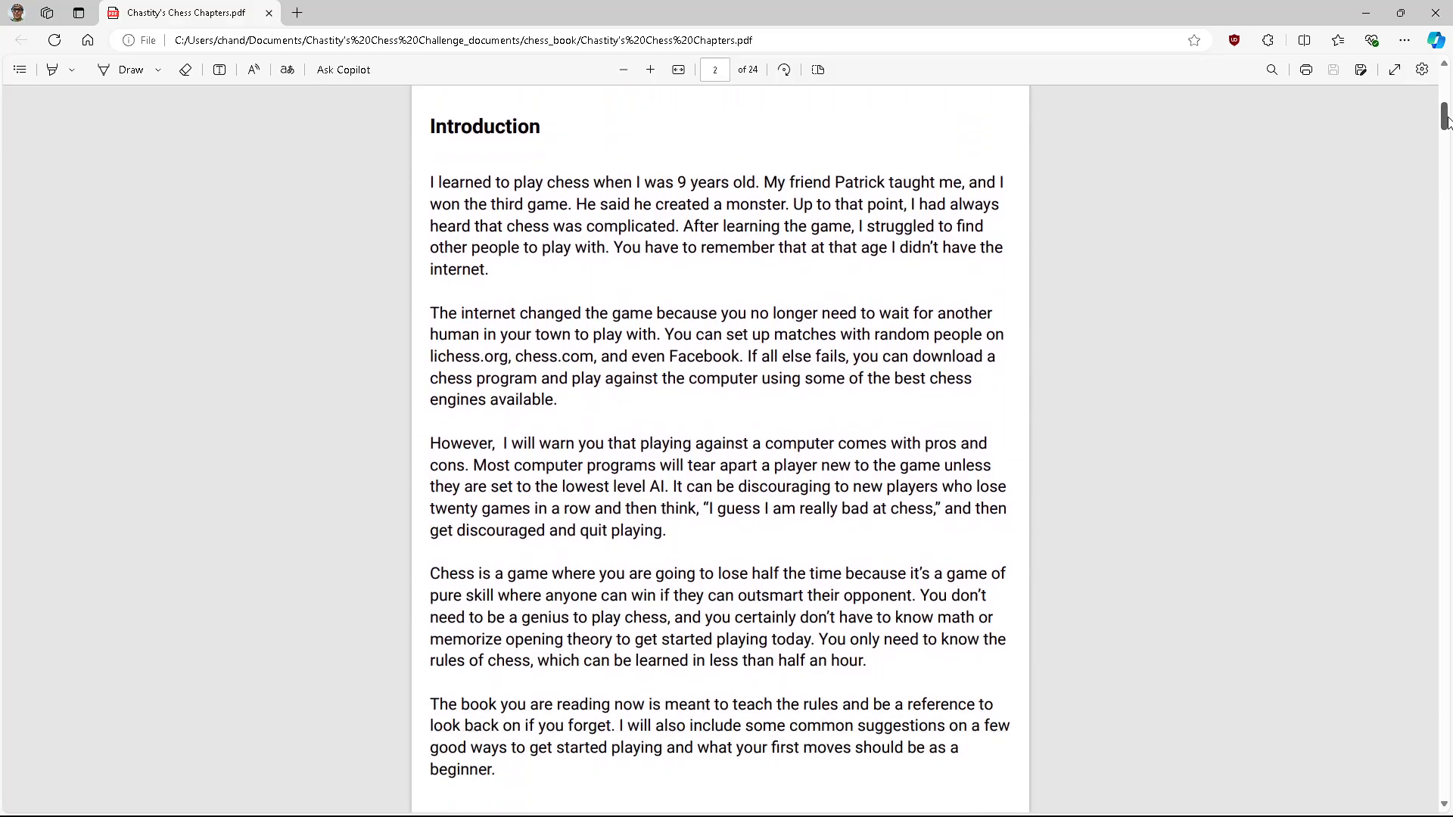
pyautogui.scroll(-3)
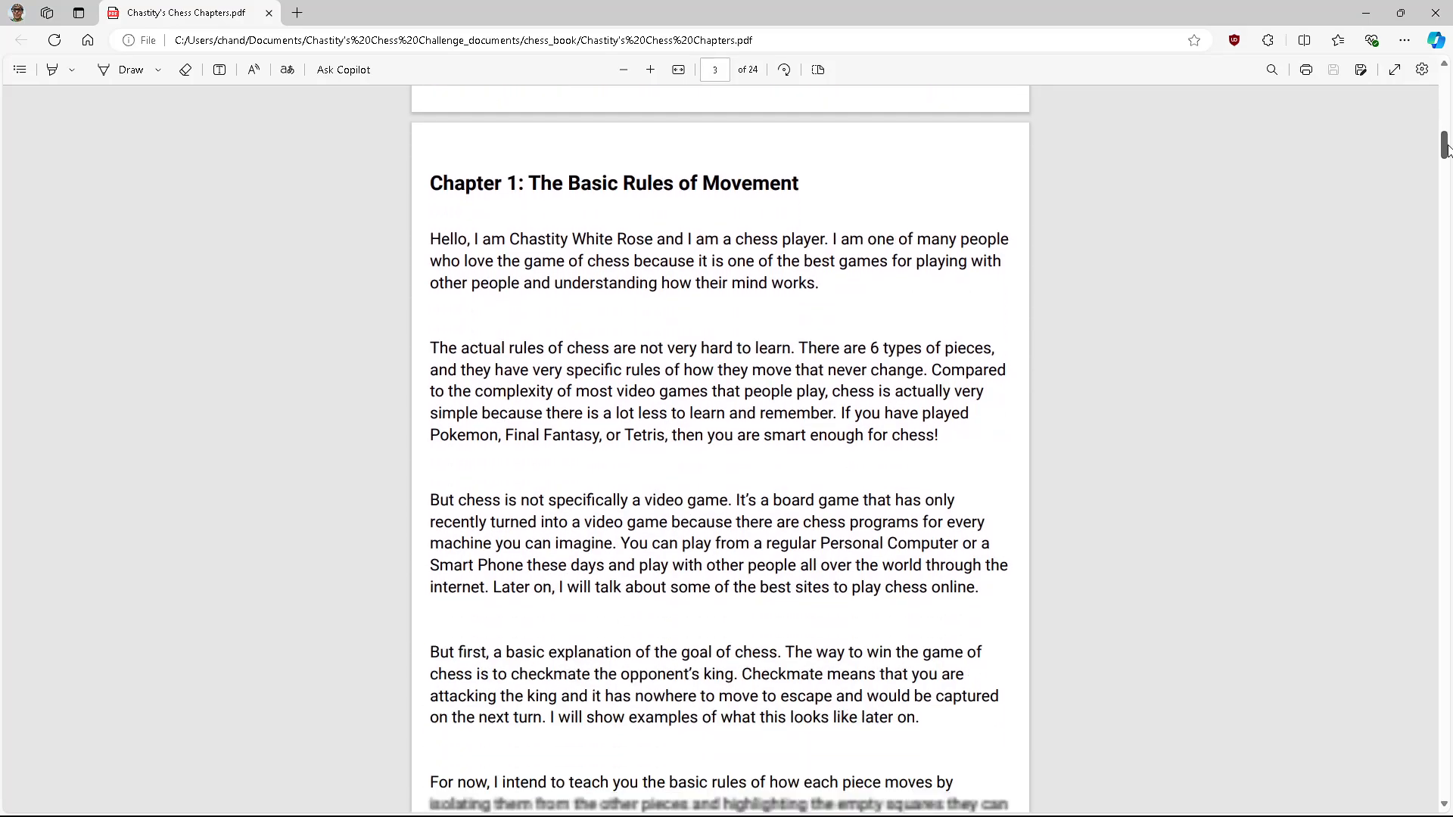
pyautogui.scroll(-3)
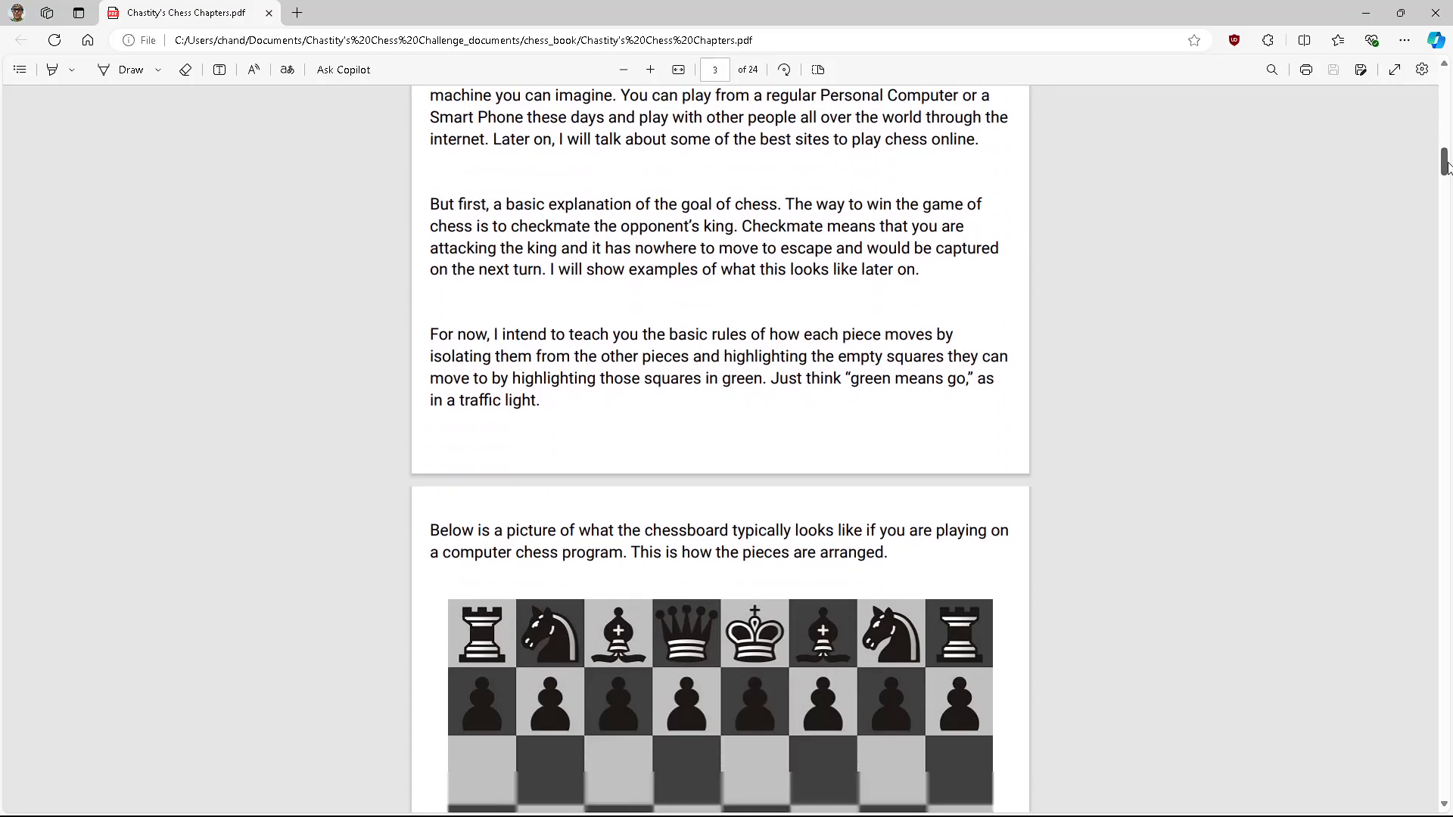
pyautogui.scroll(-3)
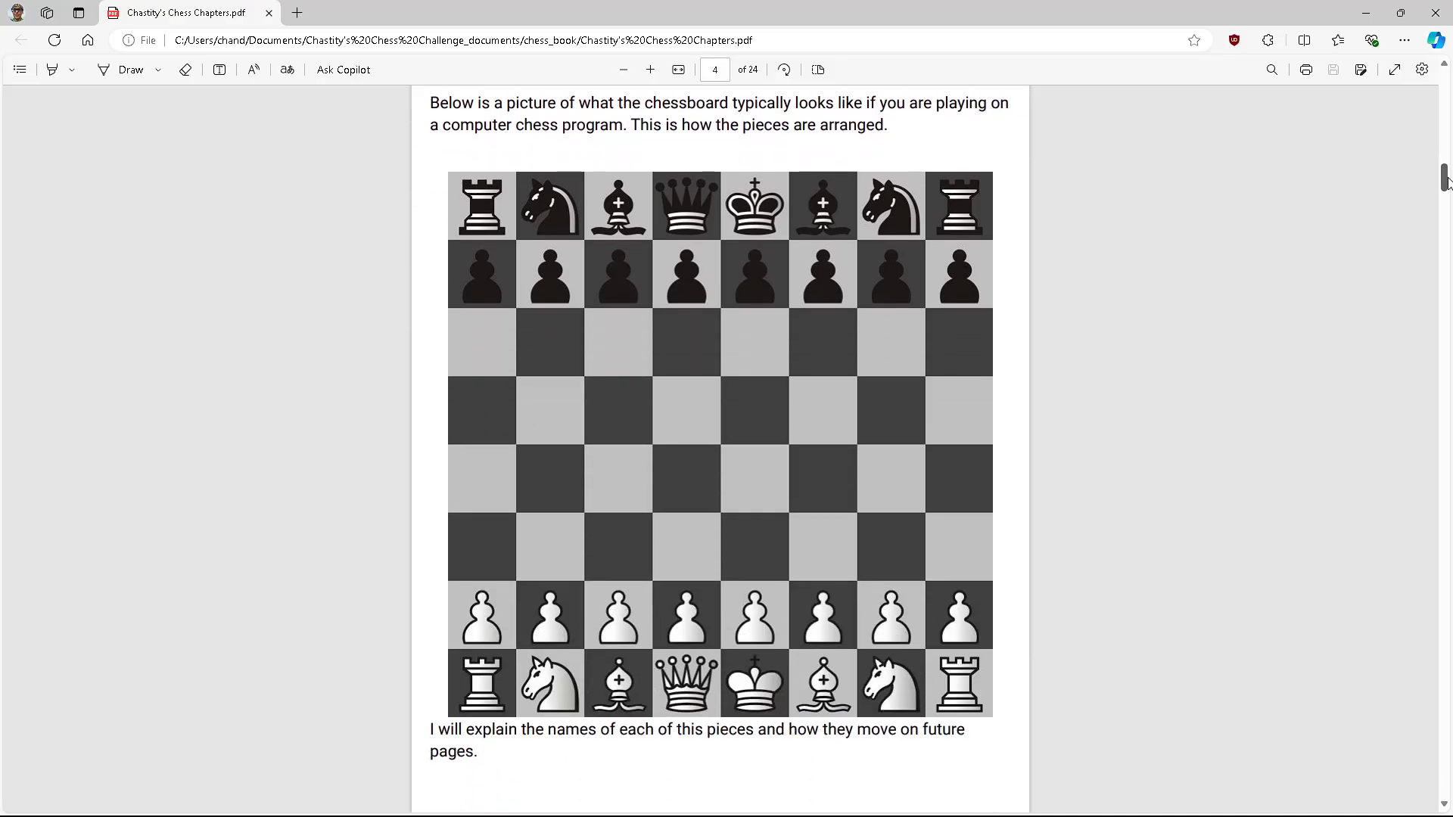
pyautogui.scroll(-3)
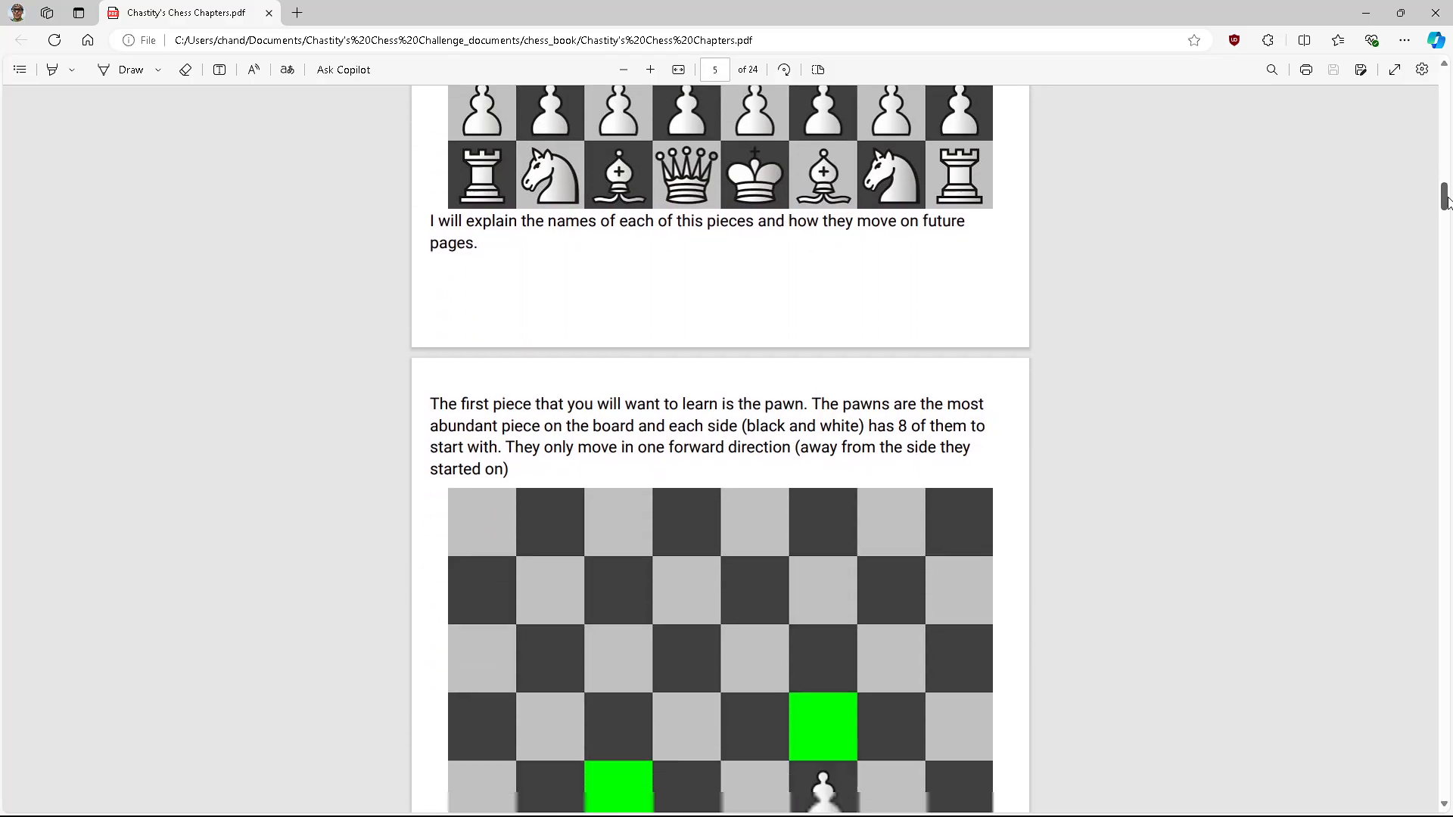
pyautogui.scroll(-3)
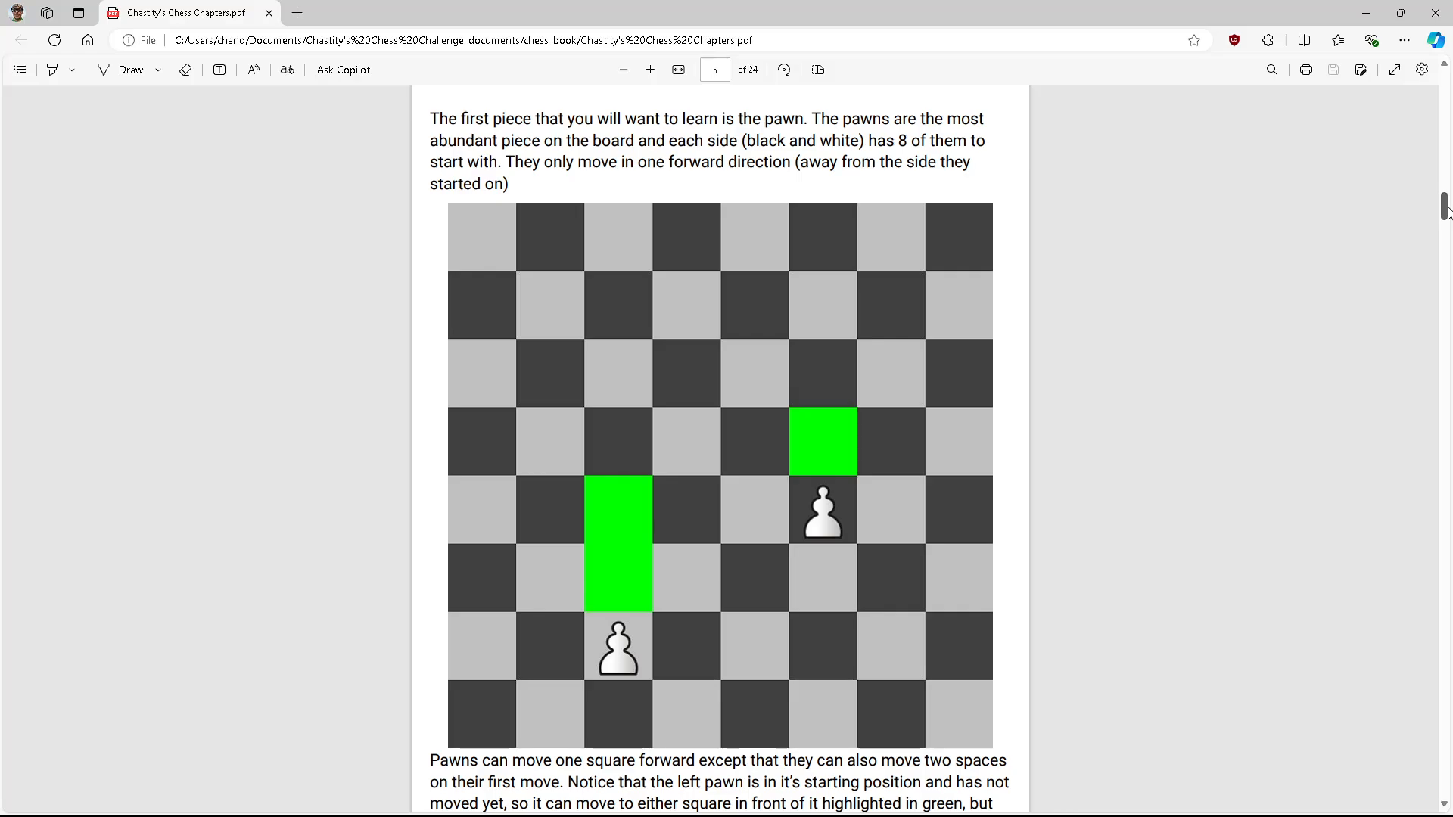
pyautogui.scroll(-3)
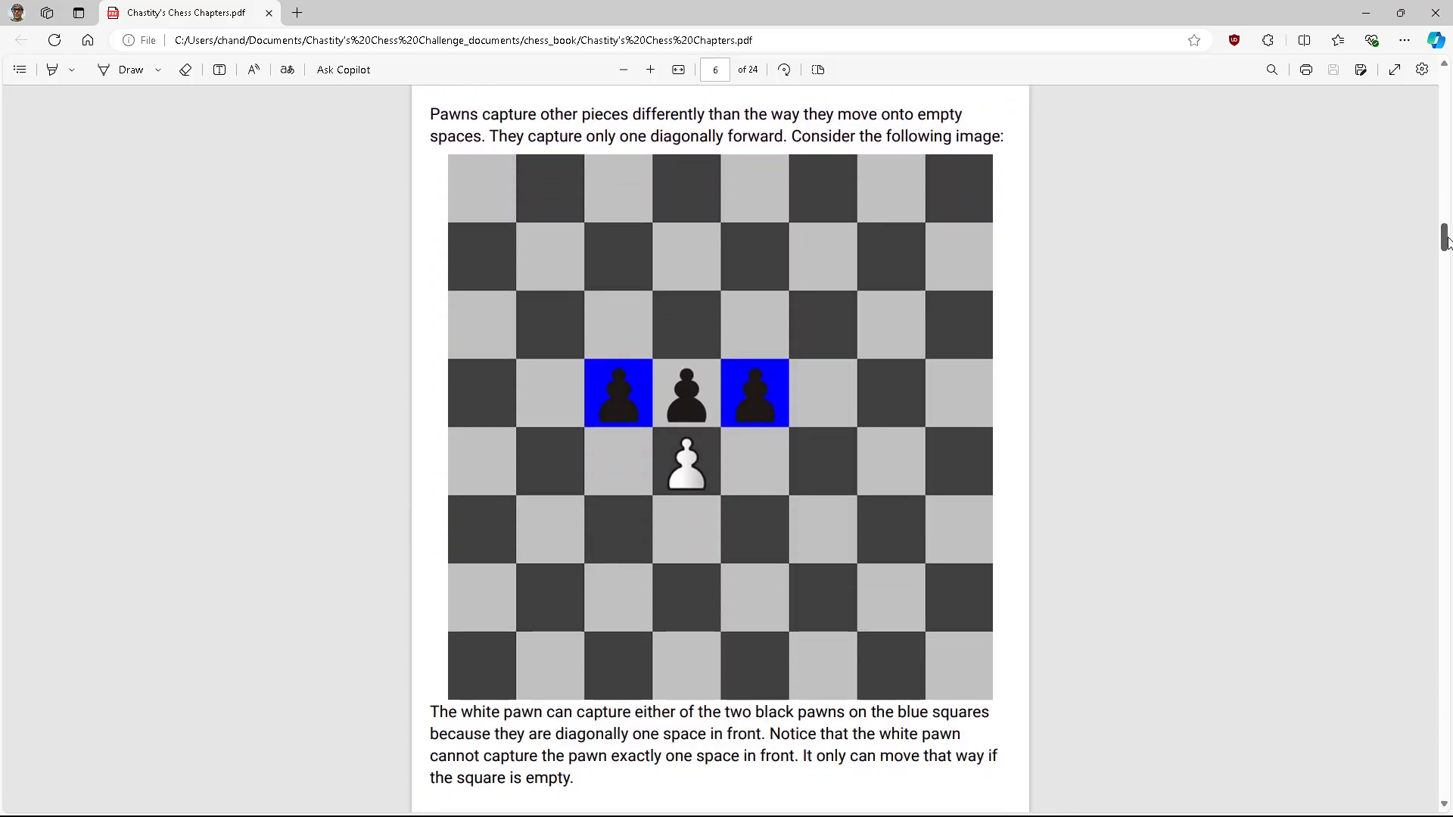
pyautogui.scroll(-3)
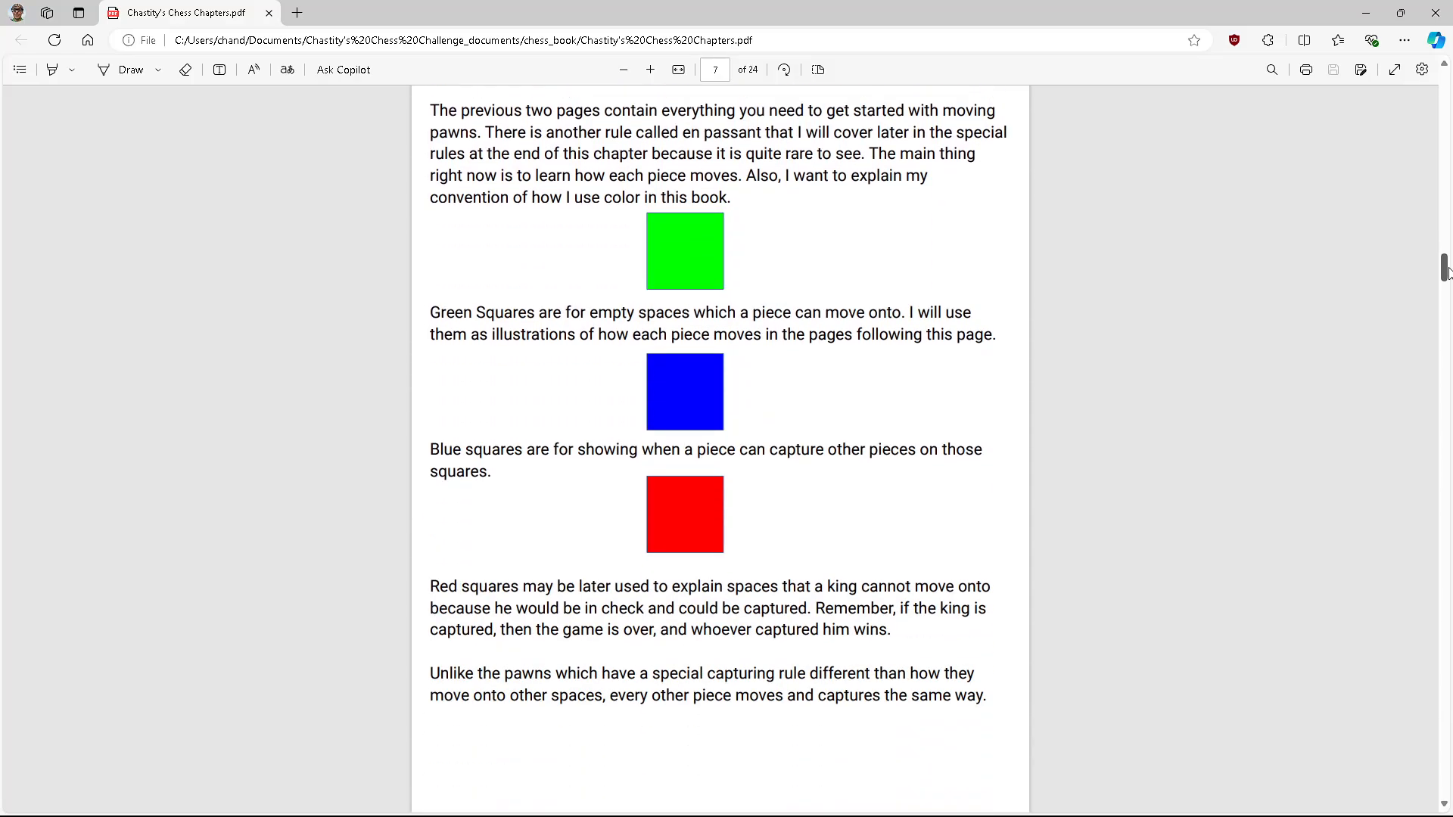
# Step: Scroll down from page 9 past the bishop, knight, queen and king pages to page 15's checkmate example
pyautogui.scroll(-3)
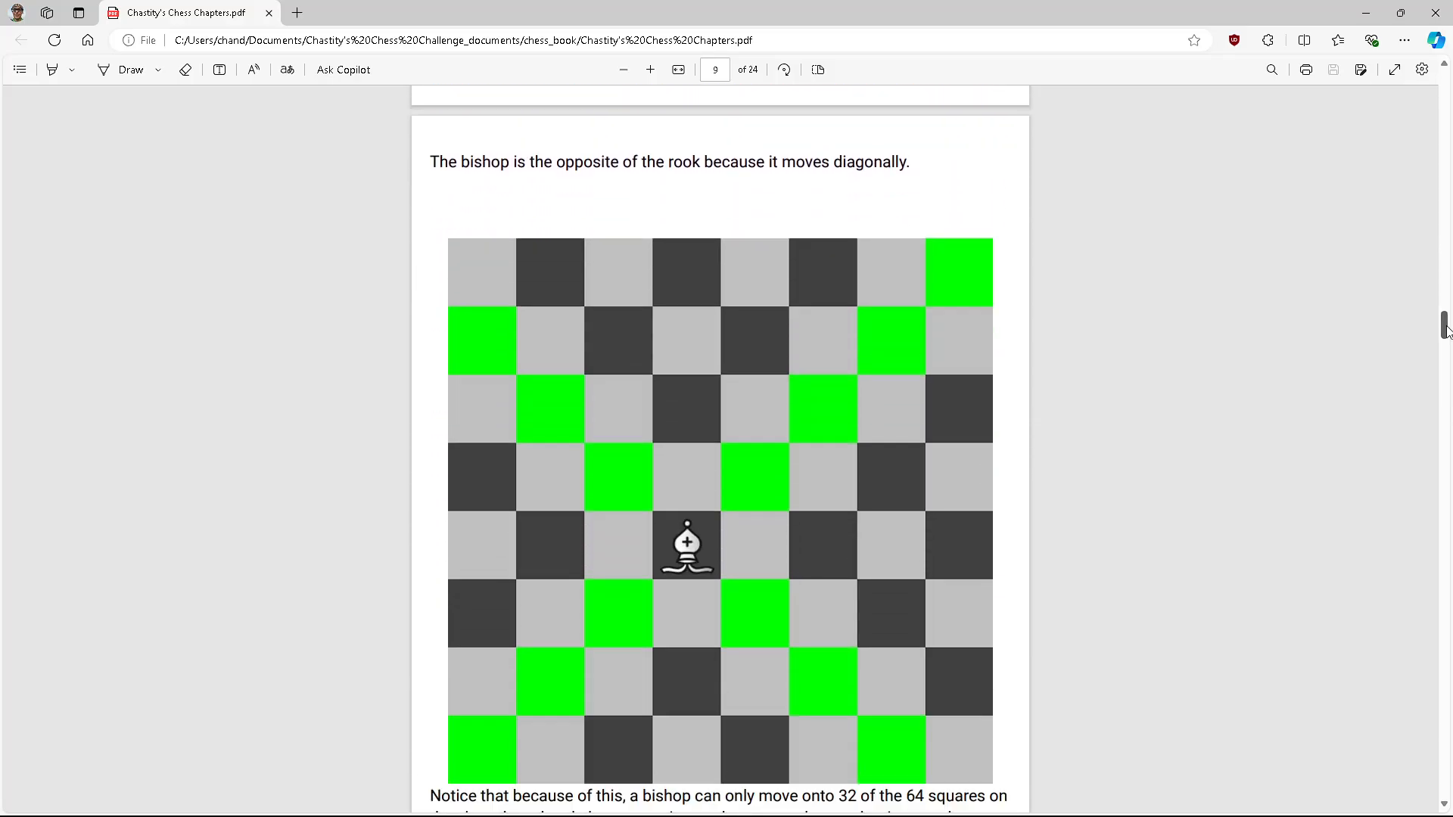
pyautogui.scroll(-3)
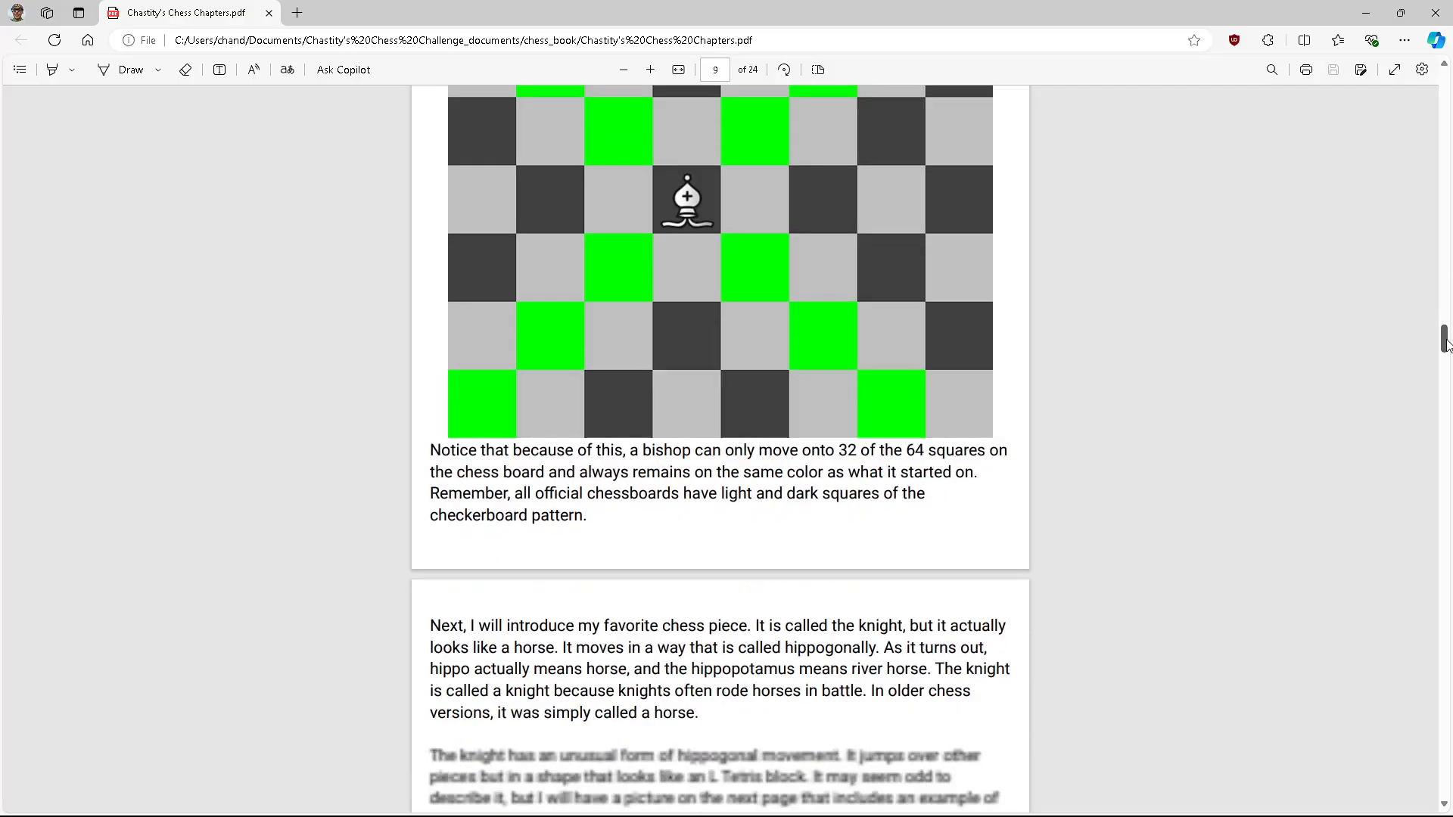
pyautogui.scroll(-3)
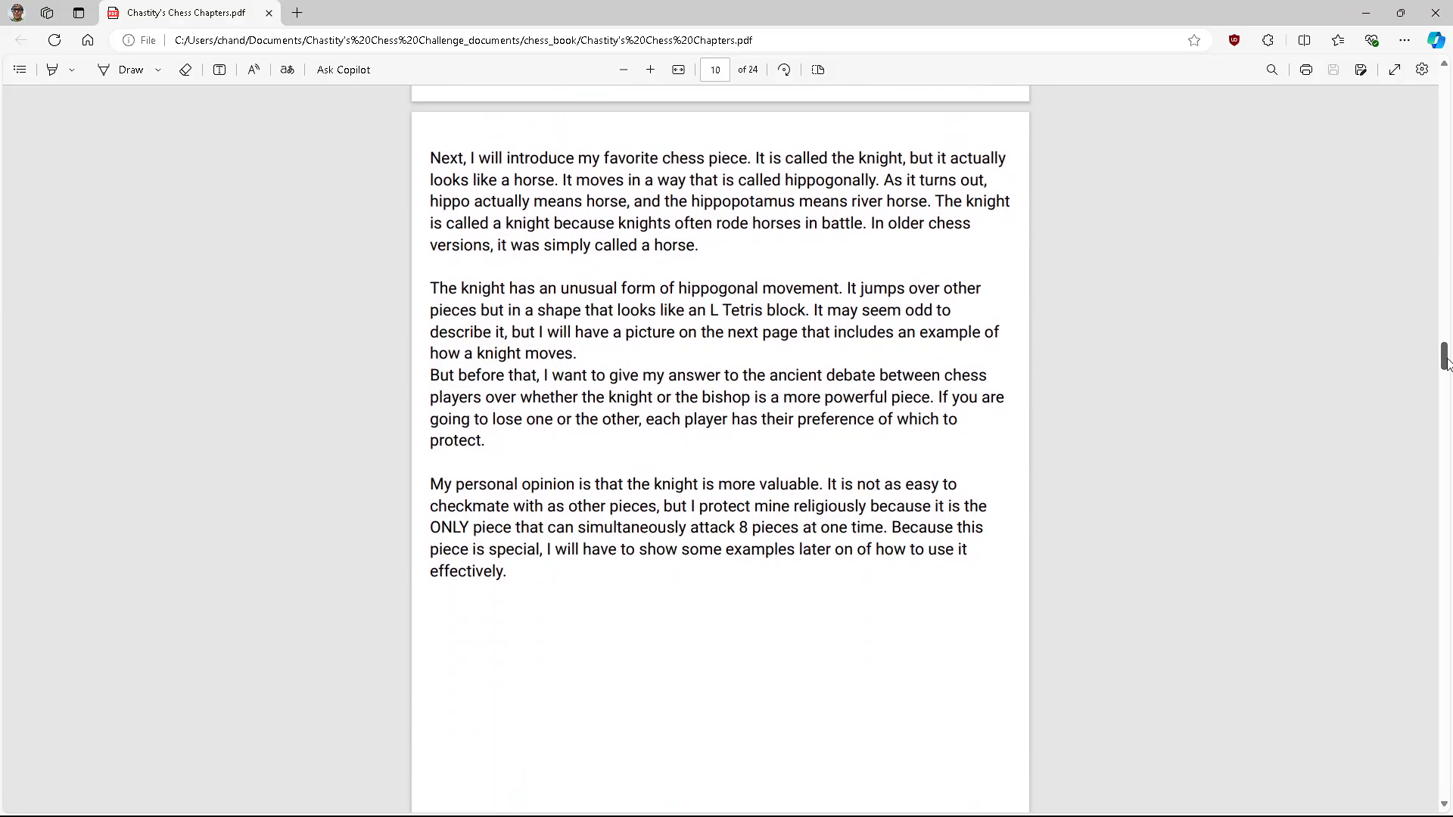
pyautogui.scroll(-3)
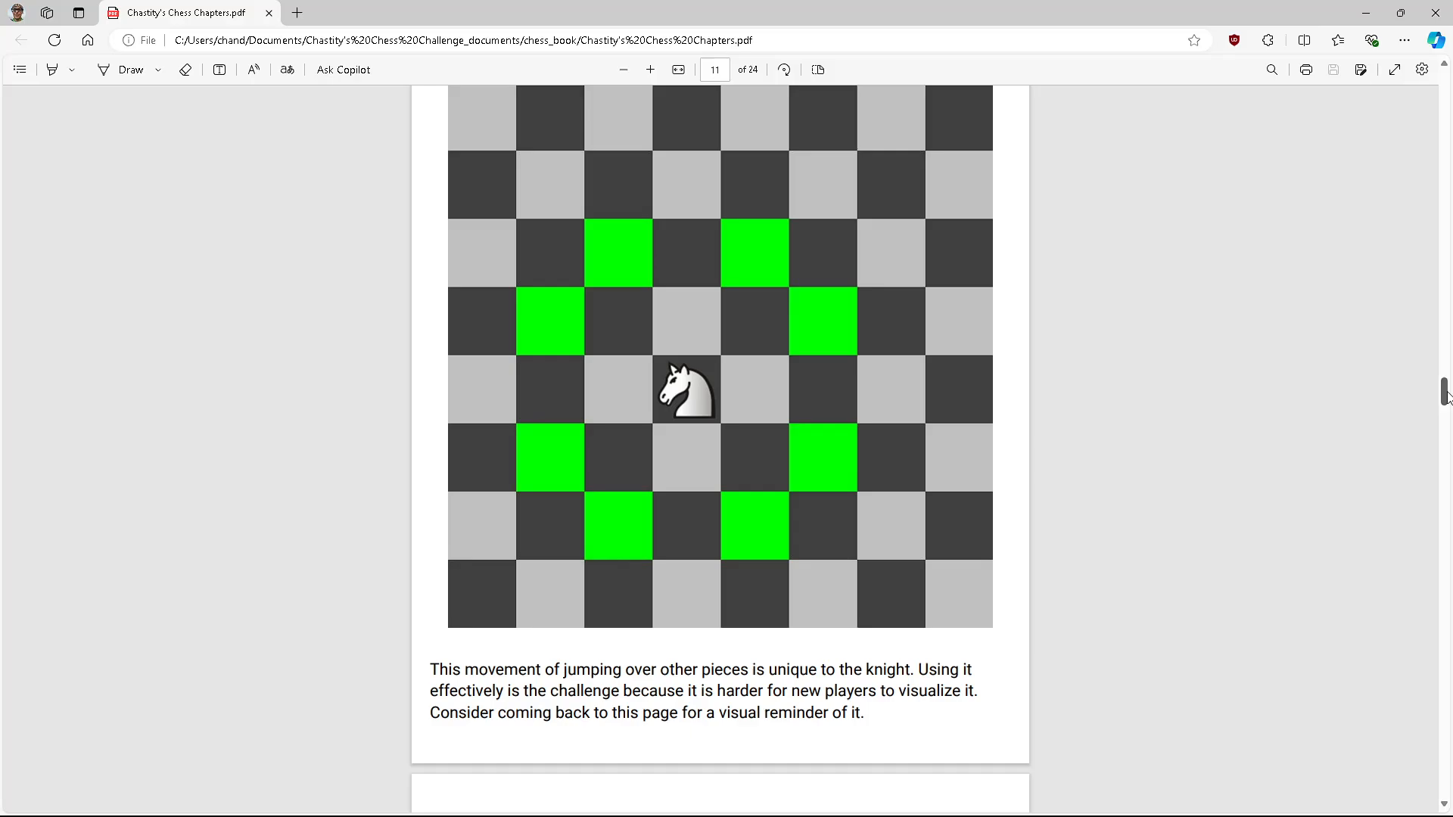
pyautogui.scroll(-3)
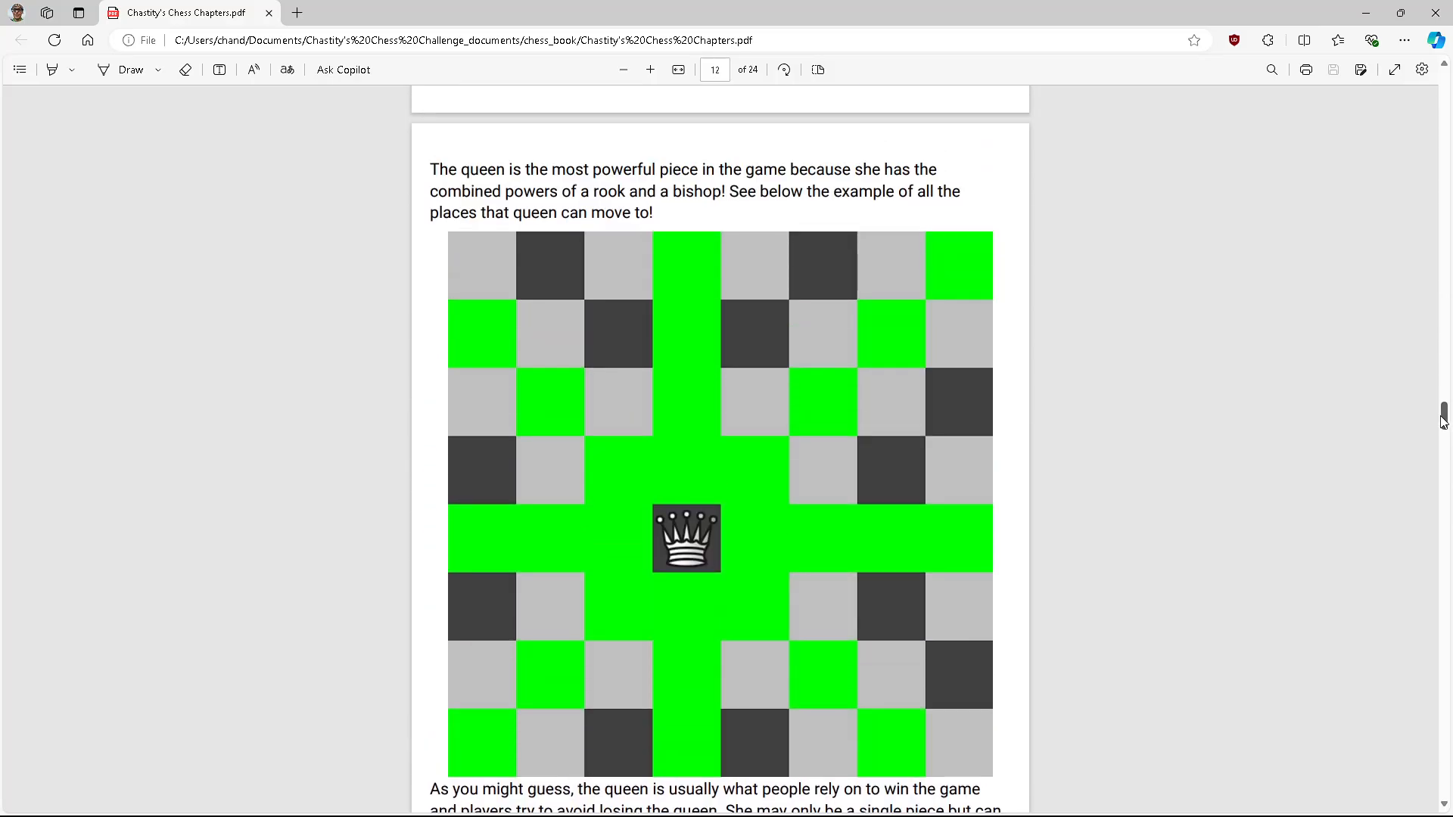
pyautogui.scroll(-3)
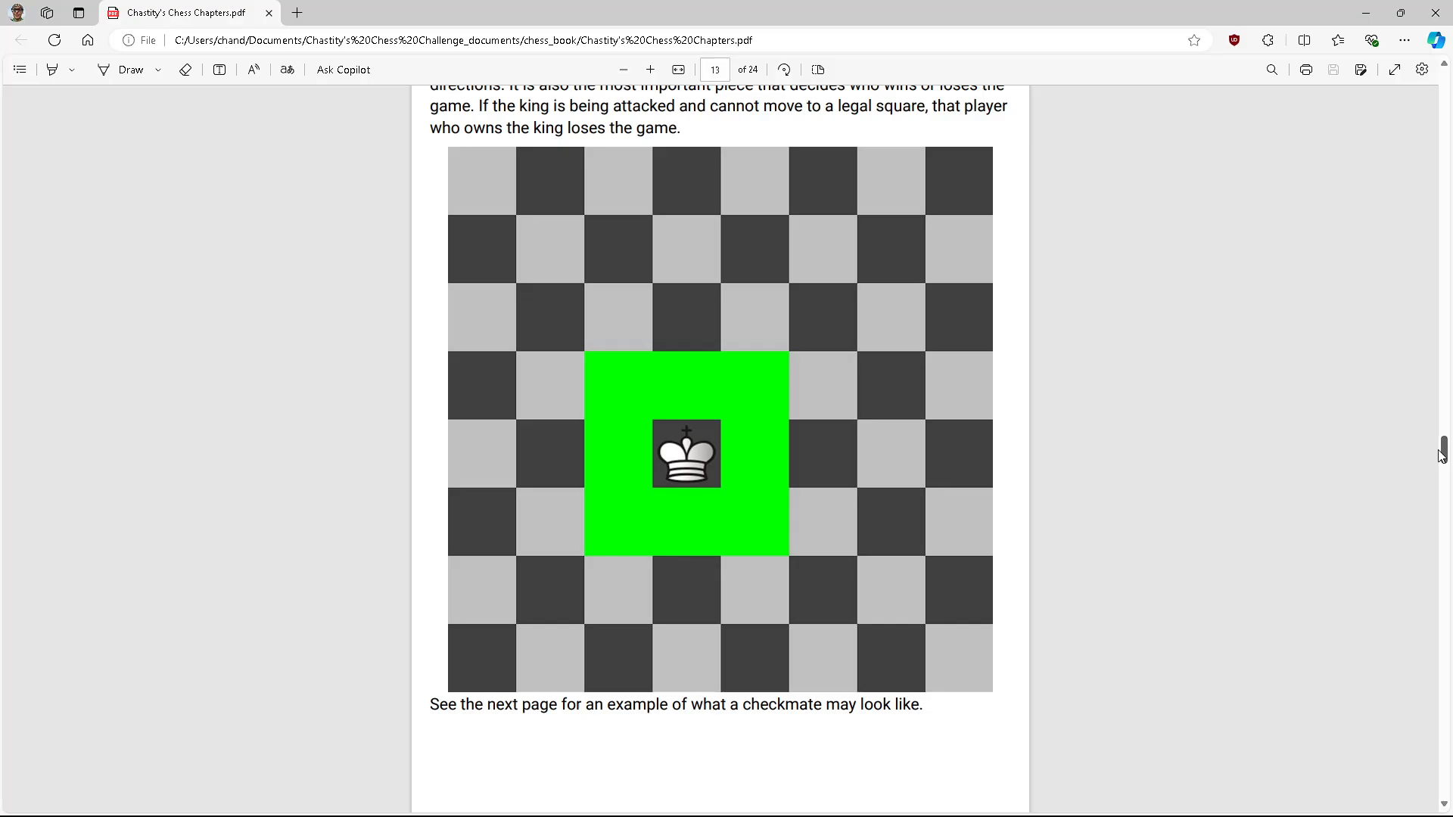
pyautogui.scroll(-3)
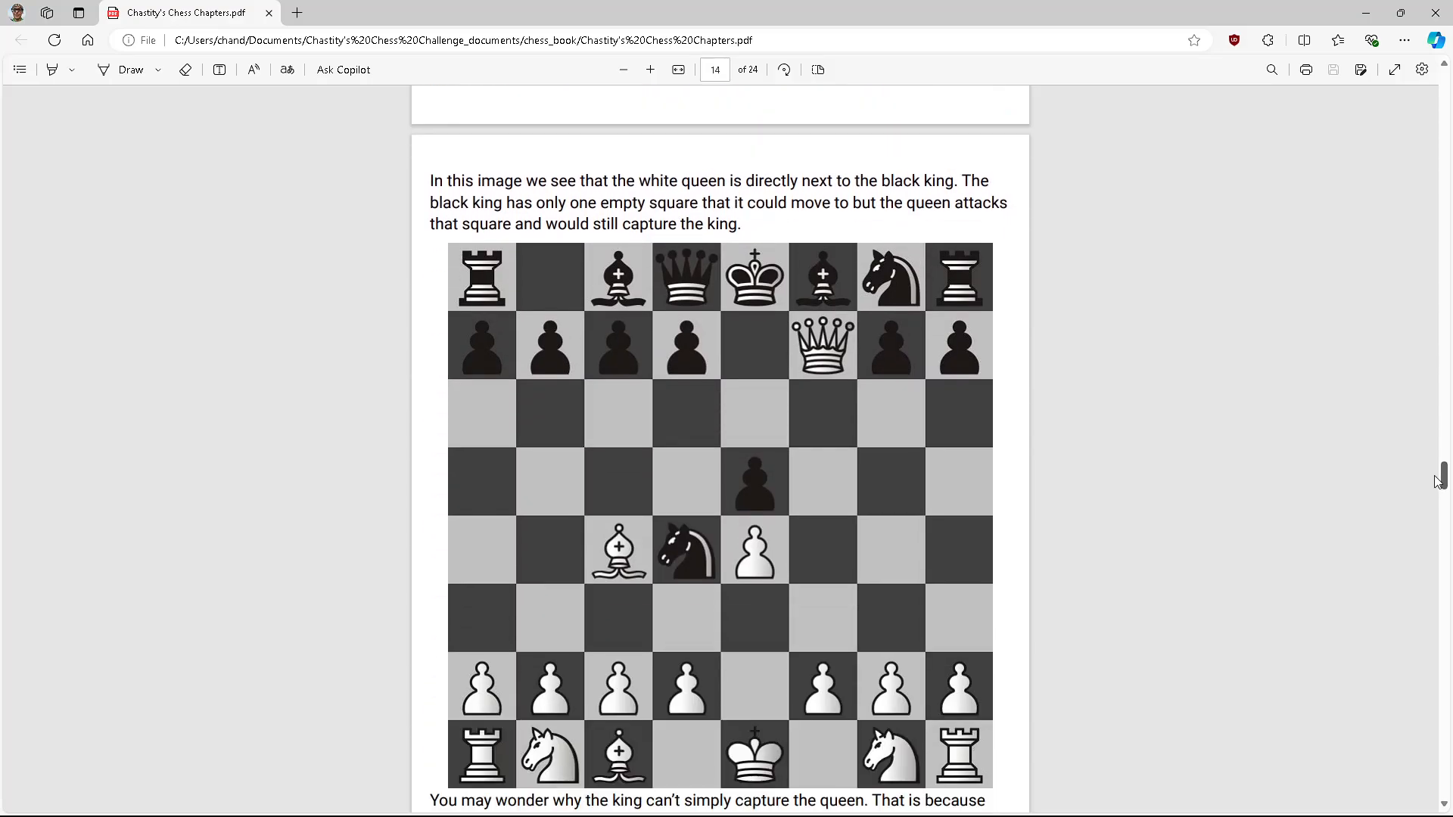
pyautogui.scroll(-3)
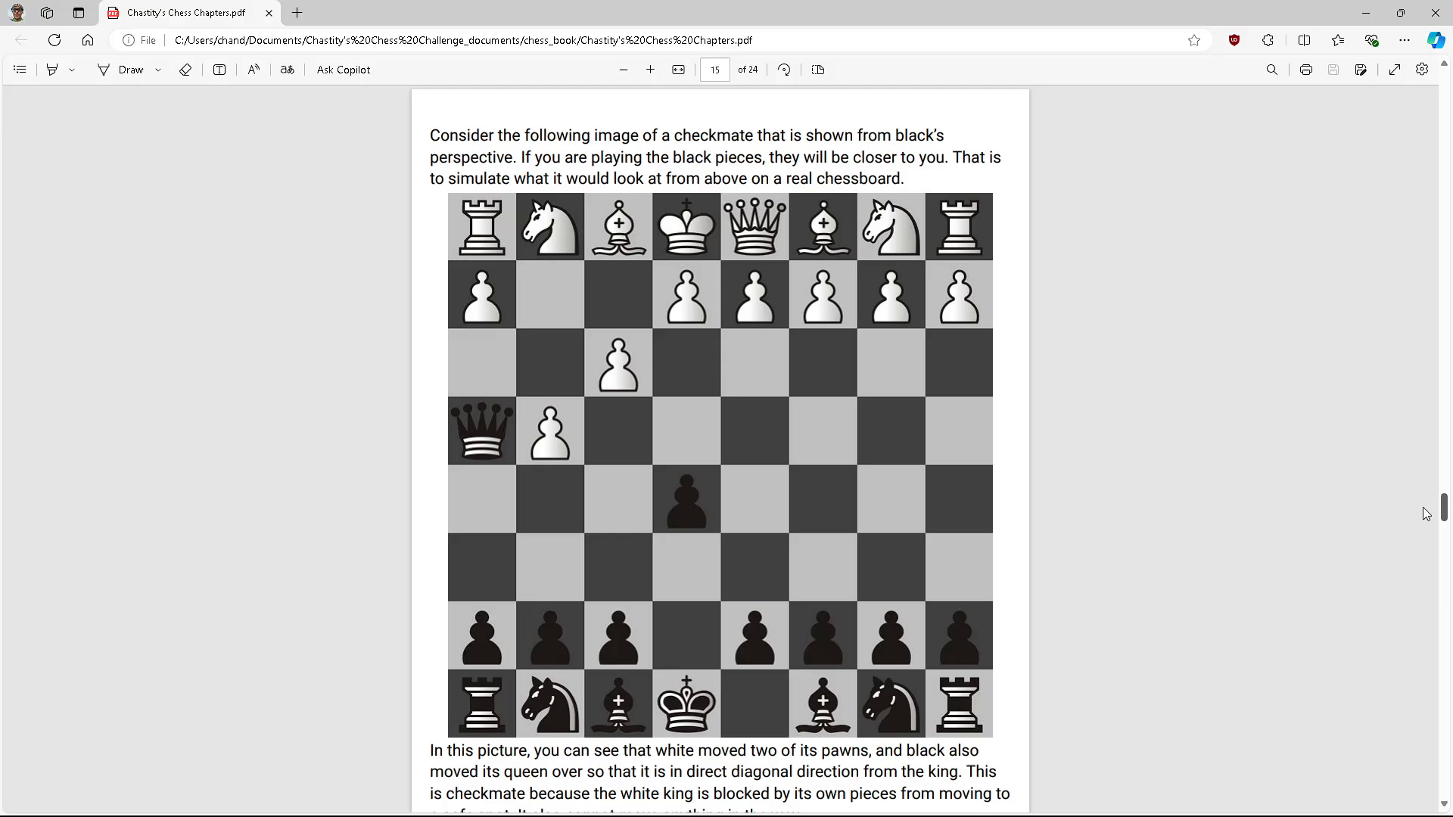
# Step: Scroll down from page 16 past fool's mate and castling to page 22, Chapter 2: The First Moves
pyautogui.scroll(-3)
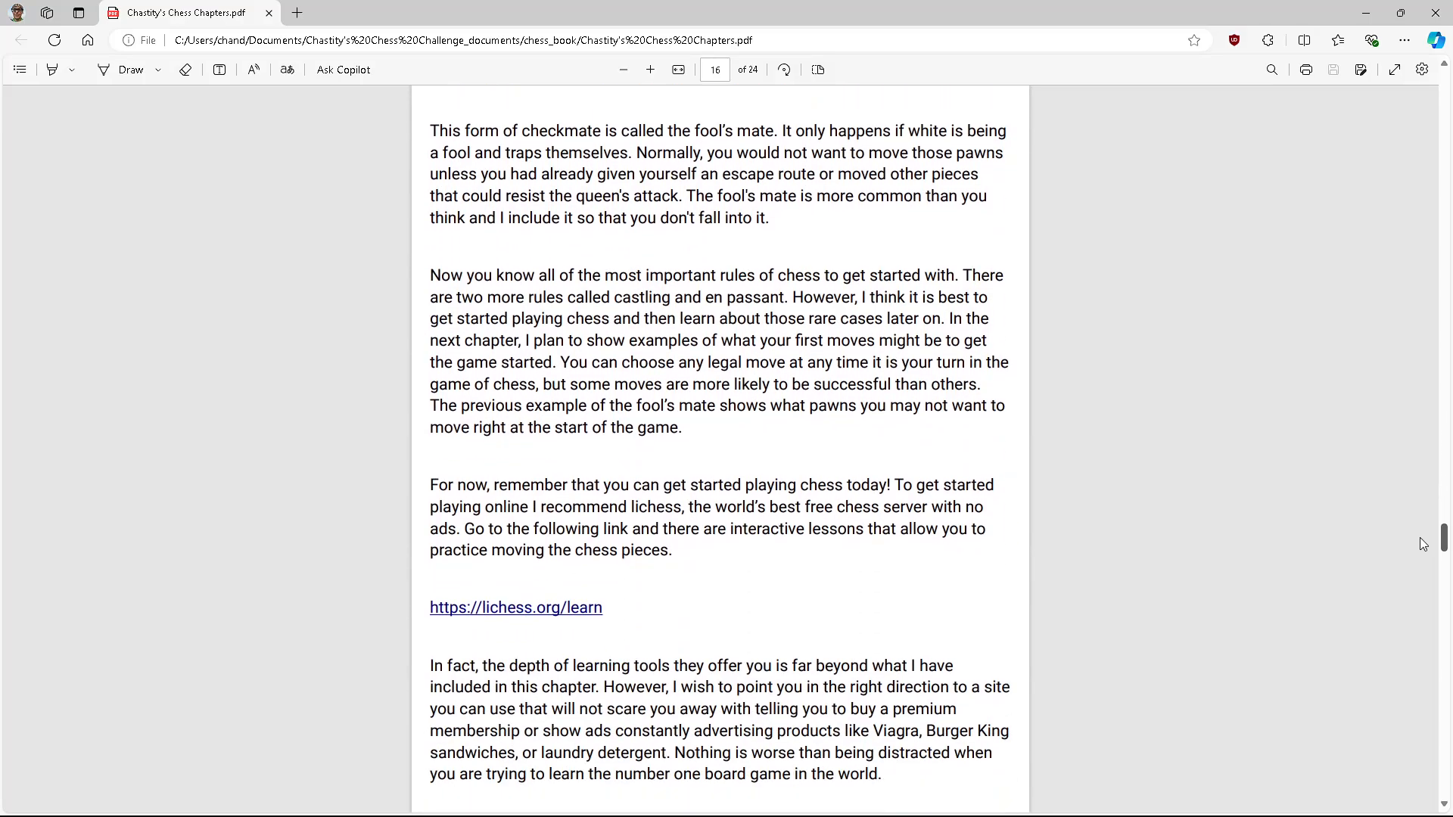
pyautogui.scroll(-3)
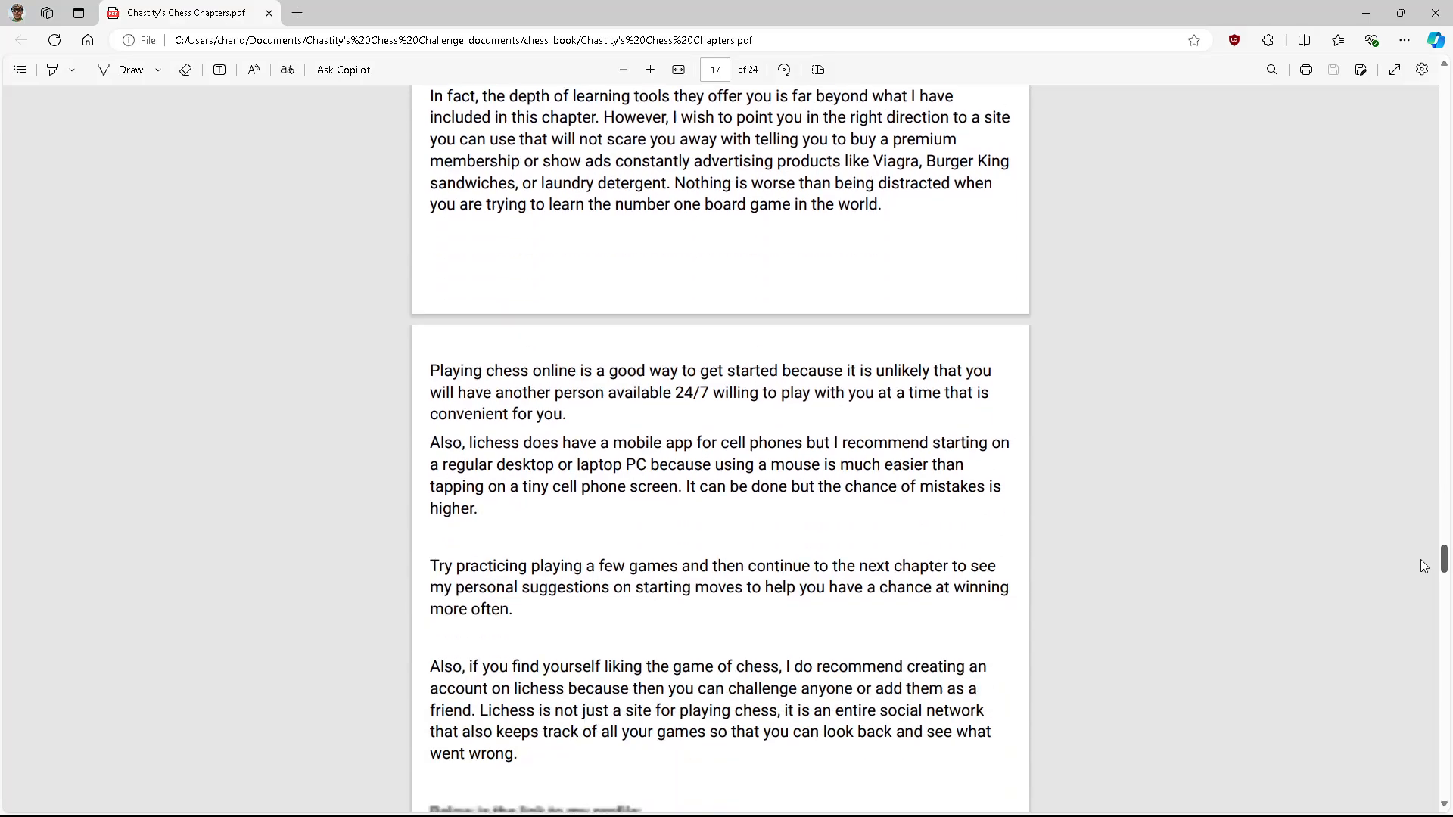
pyautogui.scroll(-3)
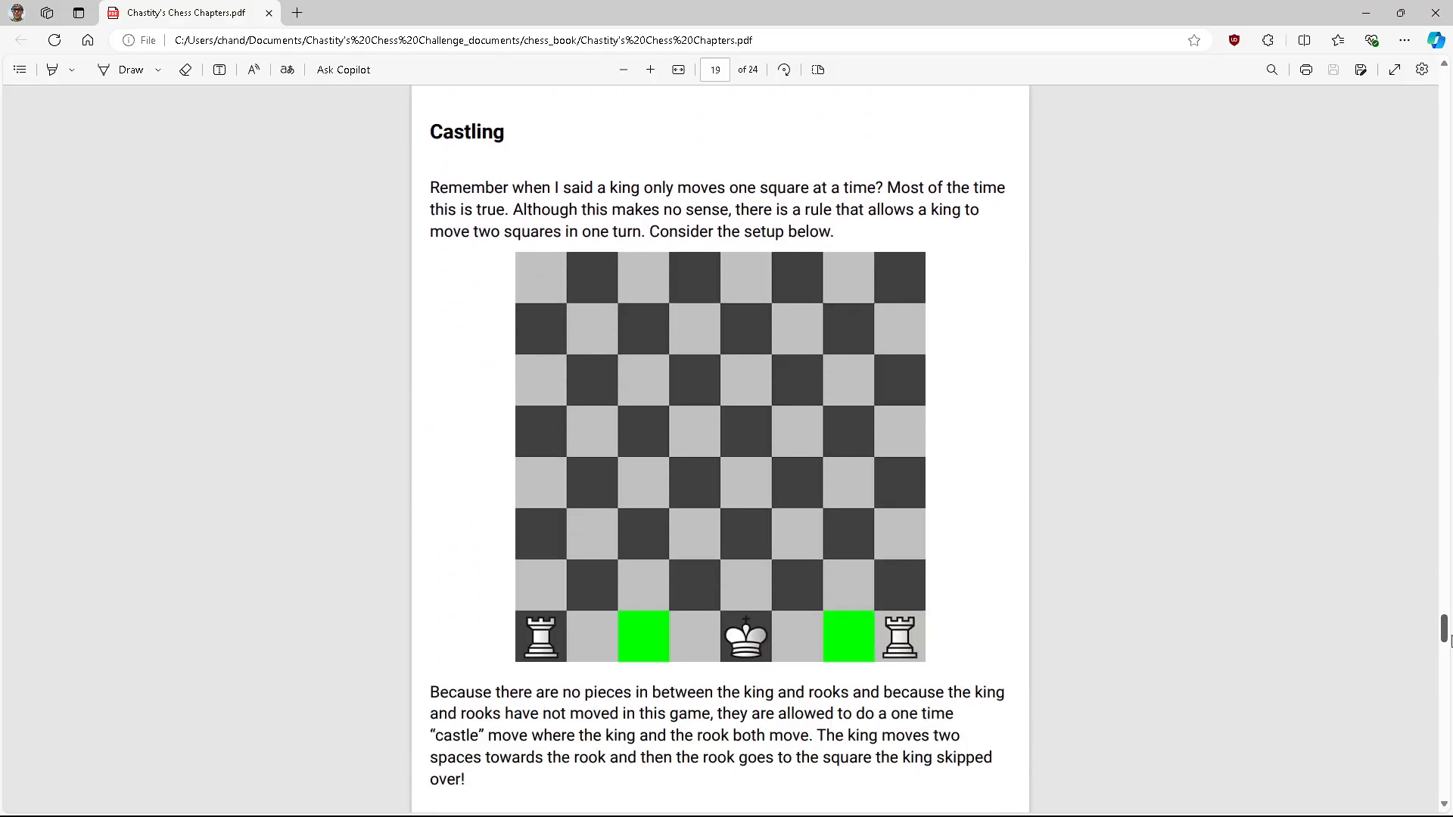
pyautogui.scroll(-3)
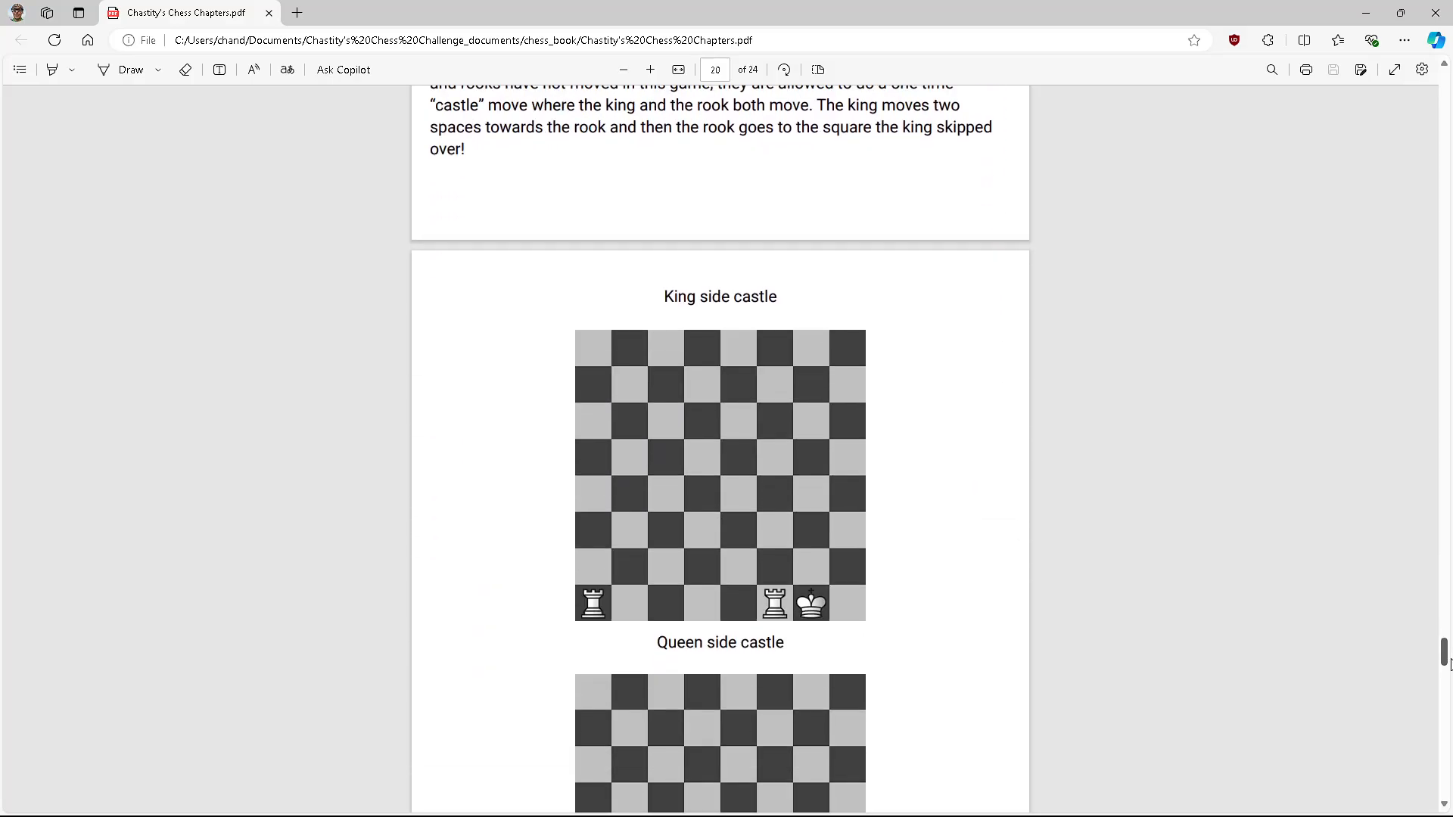
pyautogui.scroll(-3)
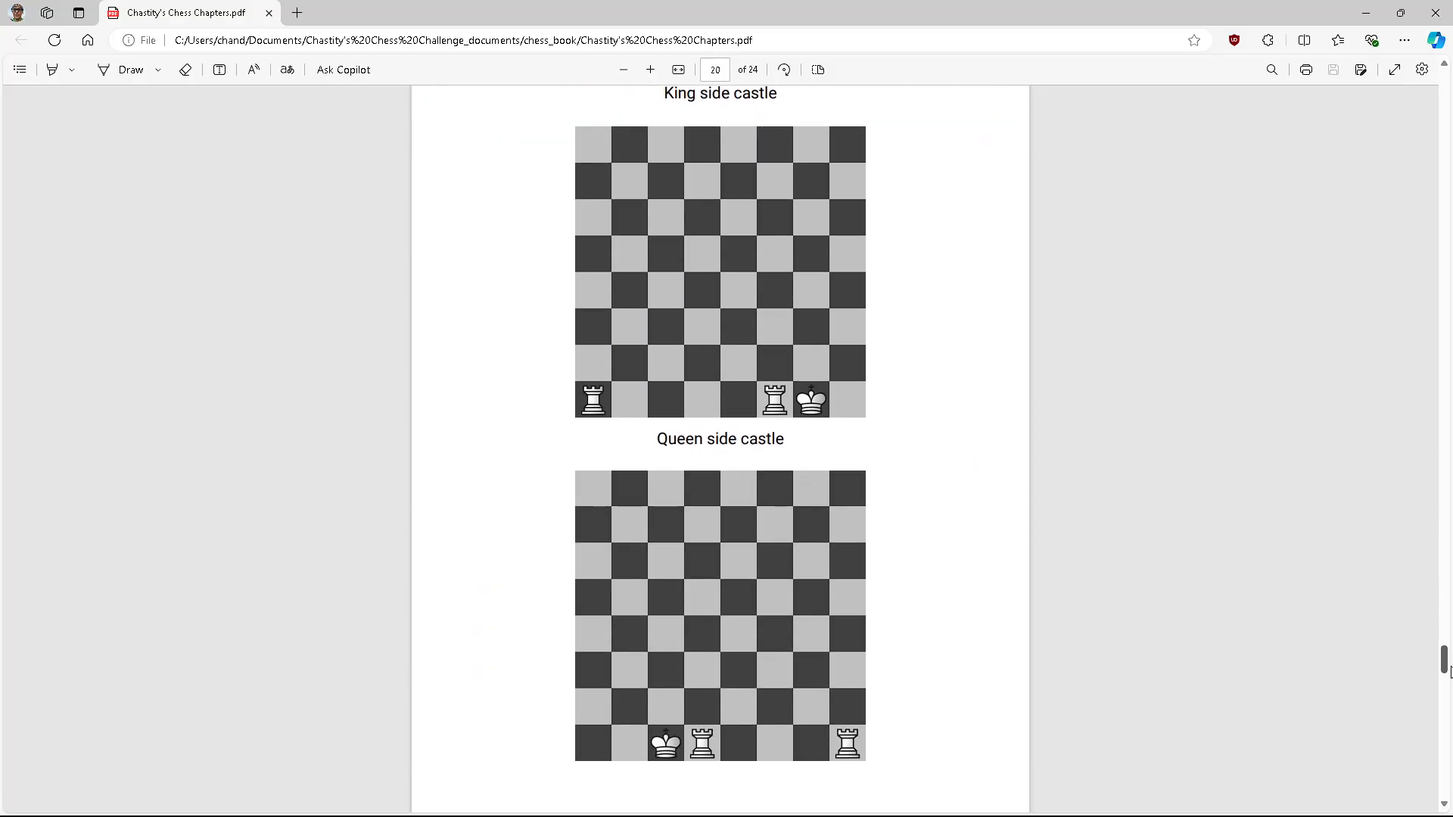
pyautogui.scroll(-3)
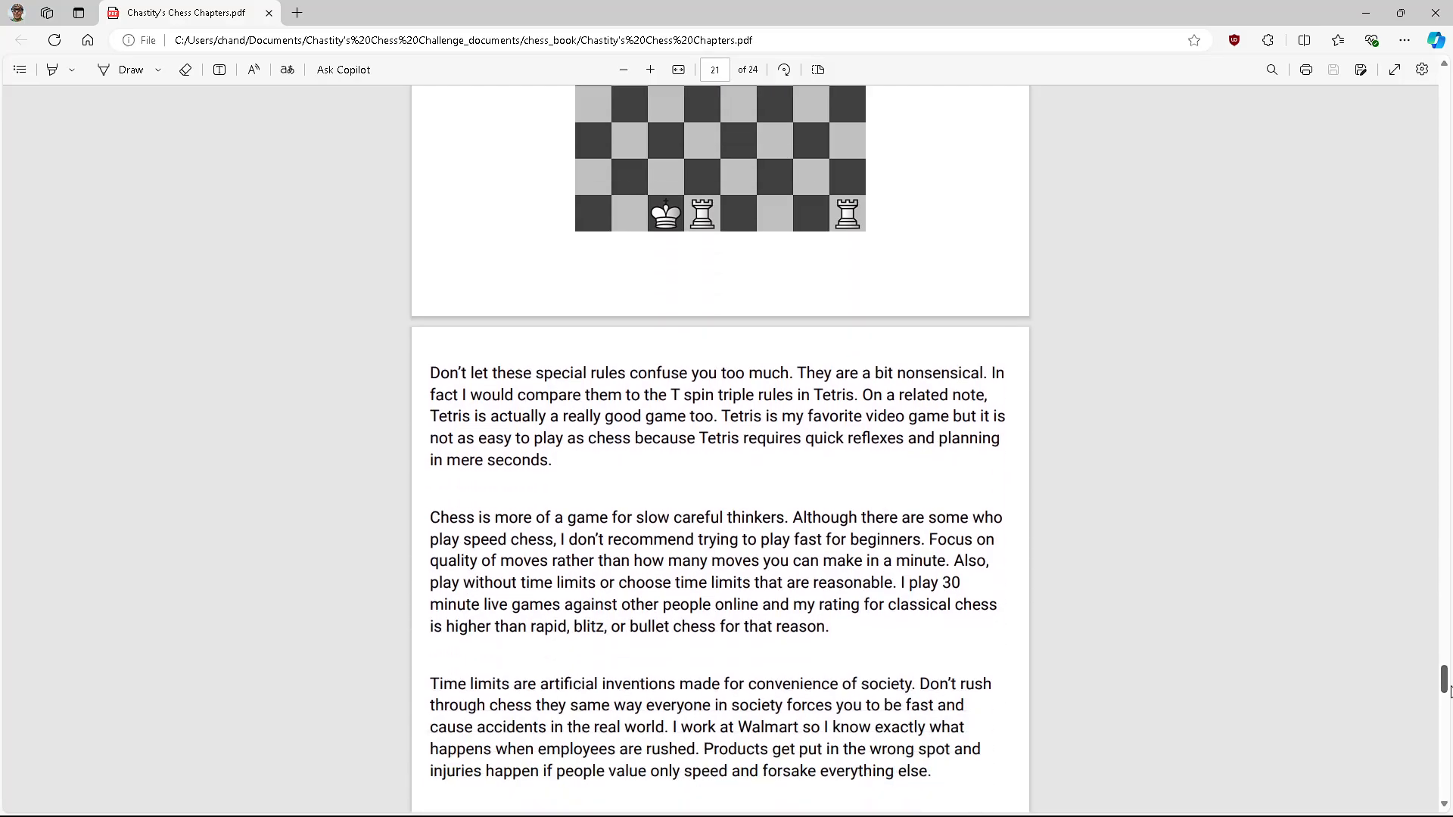
pyautogui.scroll(-3)
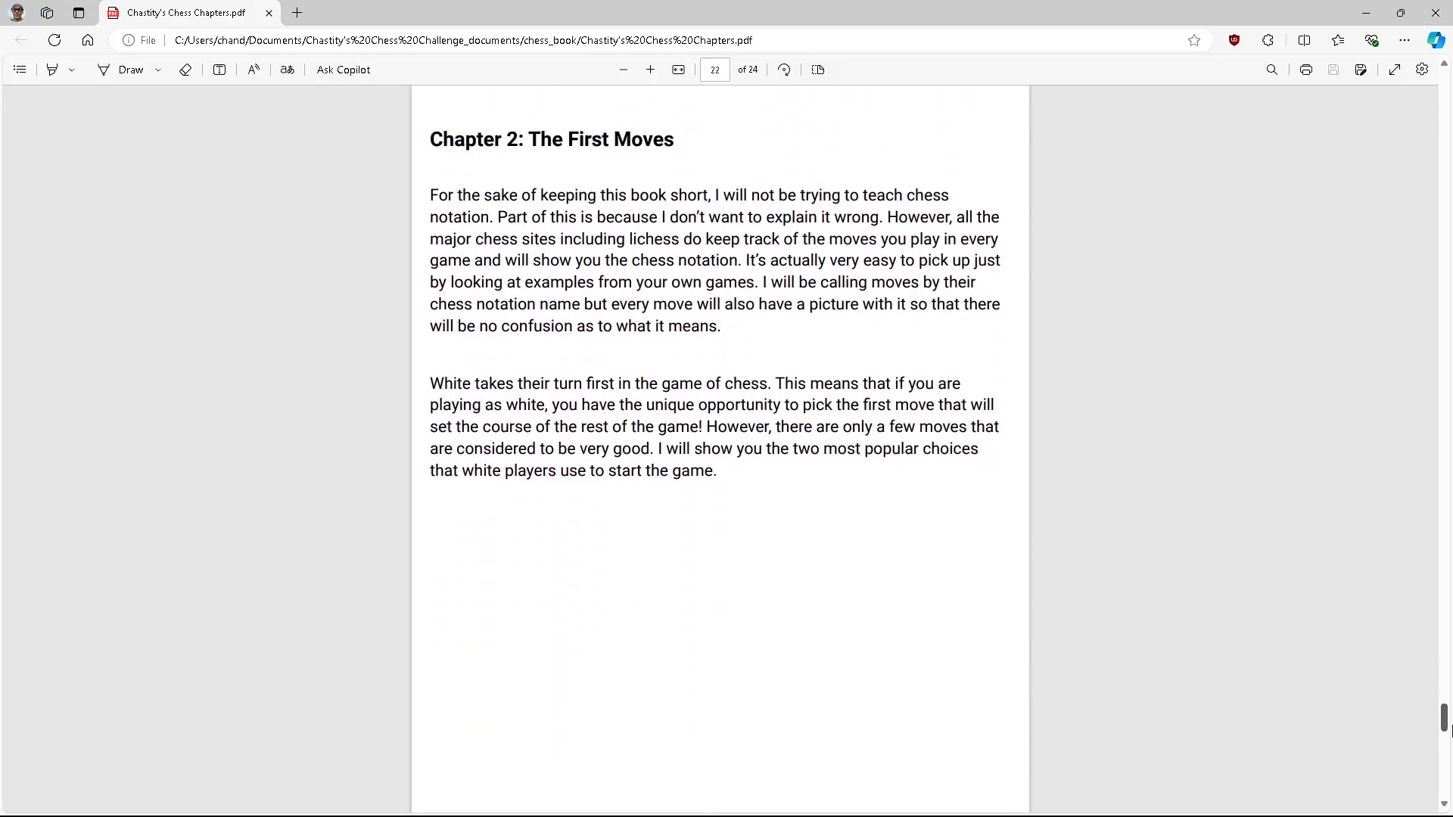
# Step: Scroll to page 23's e4 and d4 openings, then drag the scrollbar back up to page 2's Introduction
pyautogui.scroll(-3)
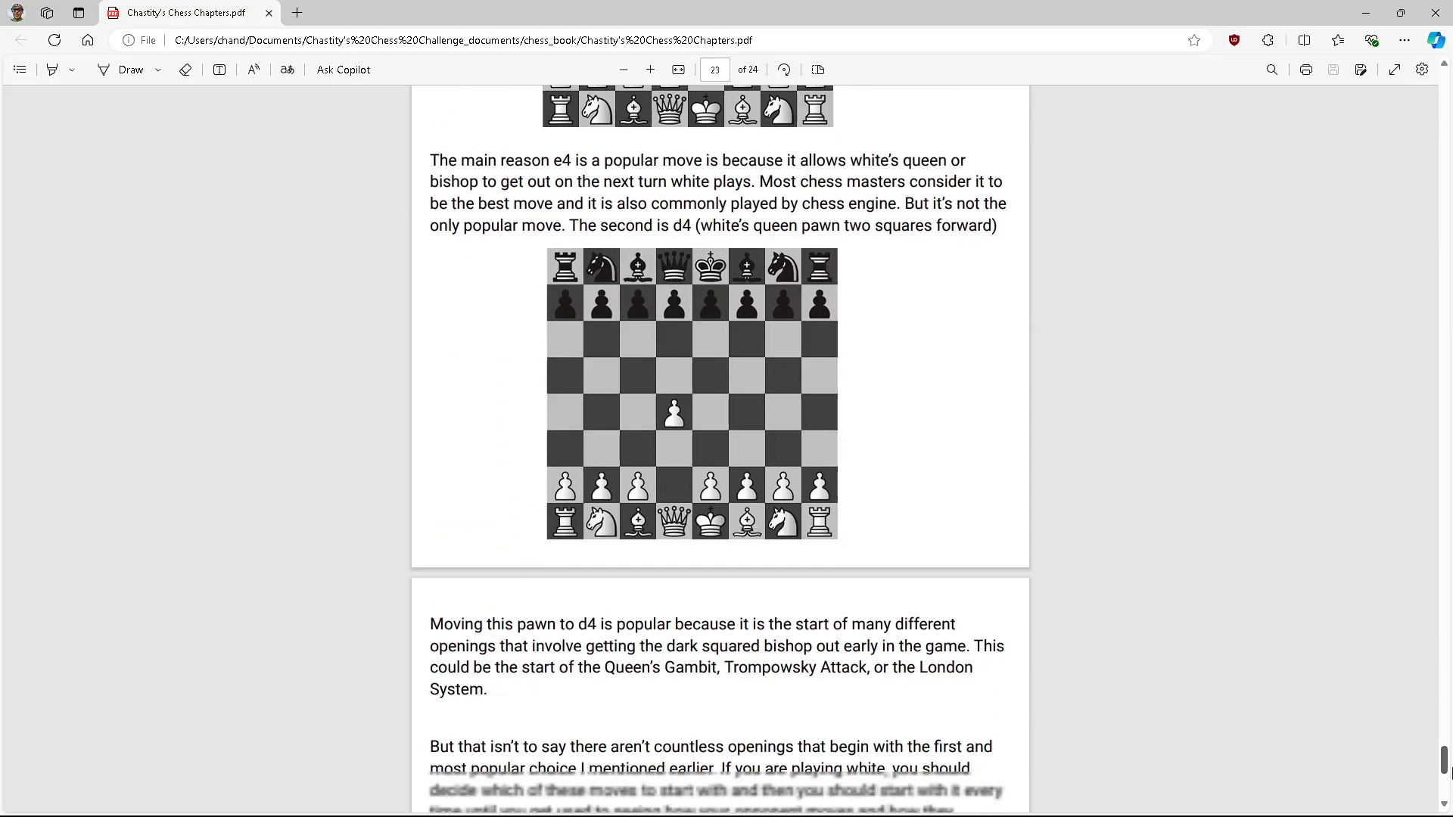
pyautogui.scroll(-3)
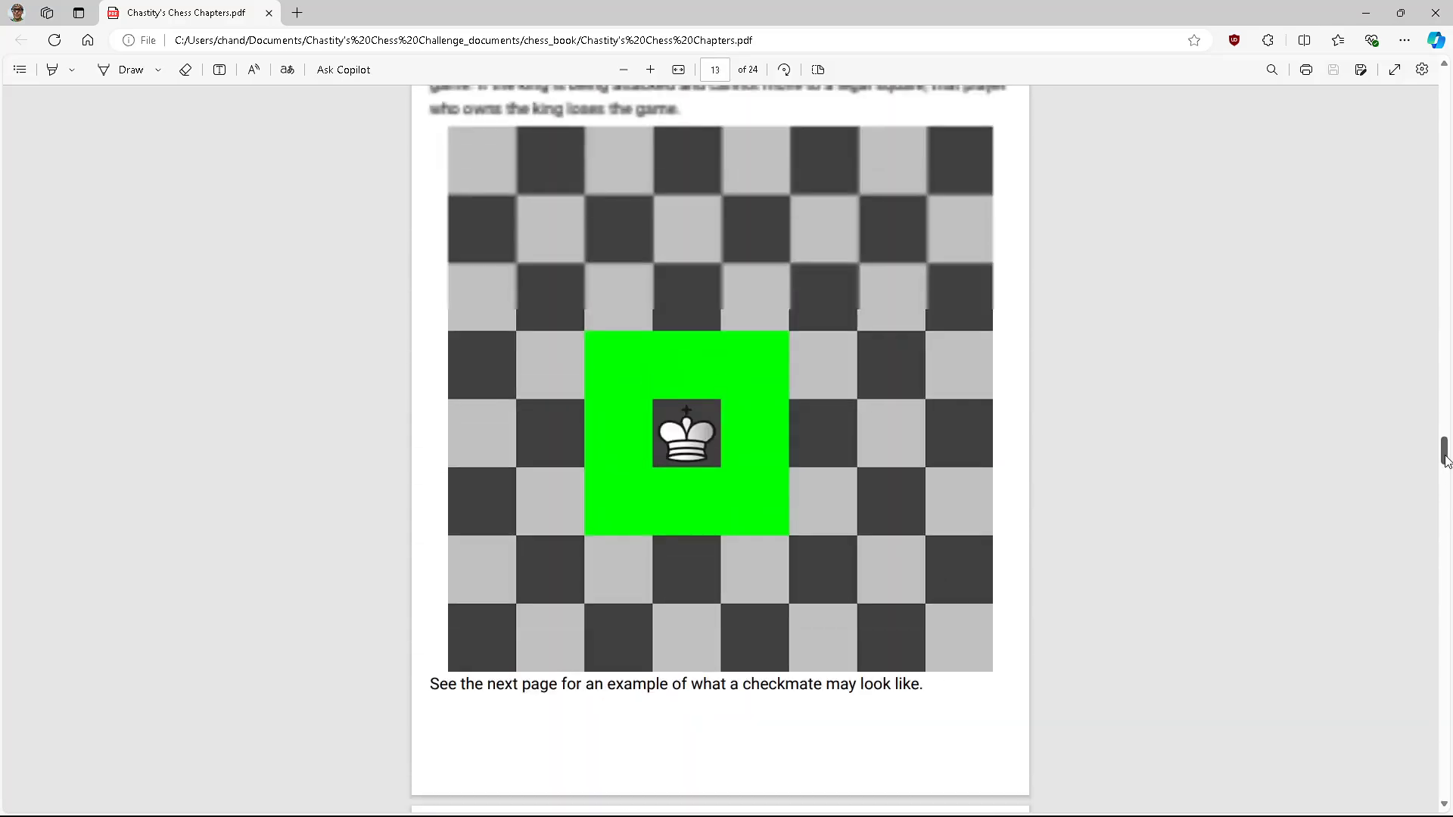
pyautogui.moveTo(1443, 457); pyautogui.dragTo(1443, 122)
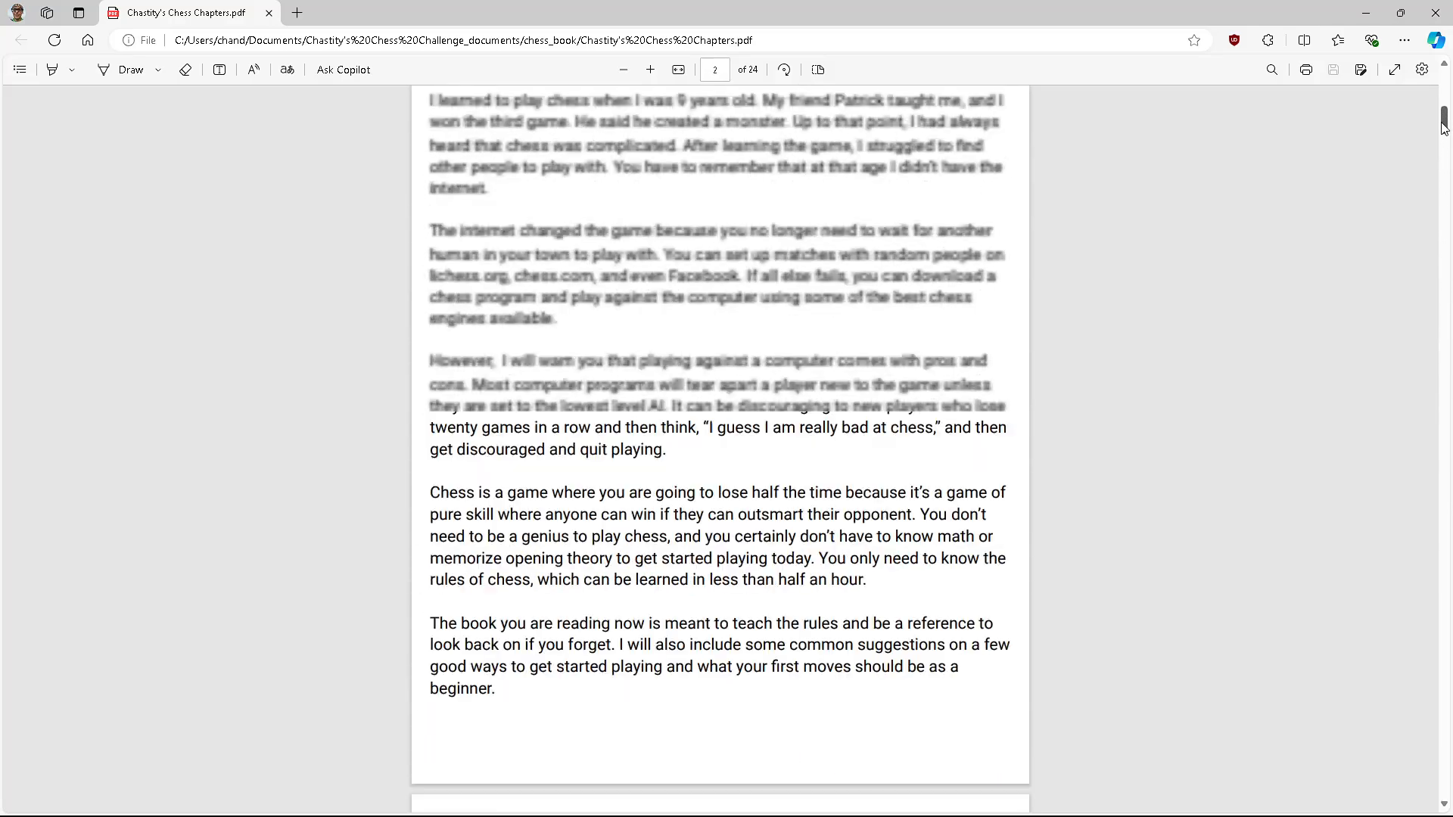